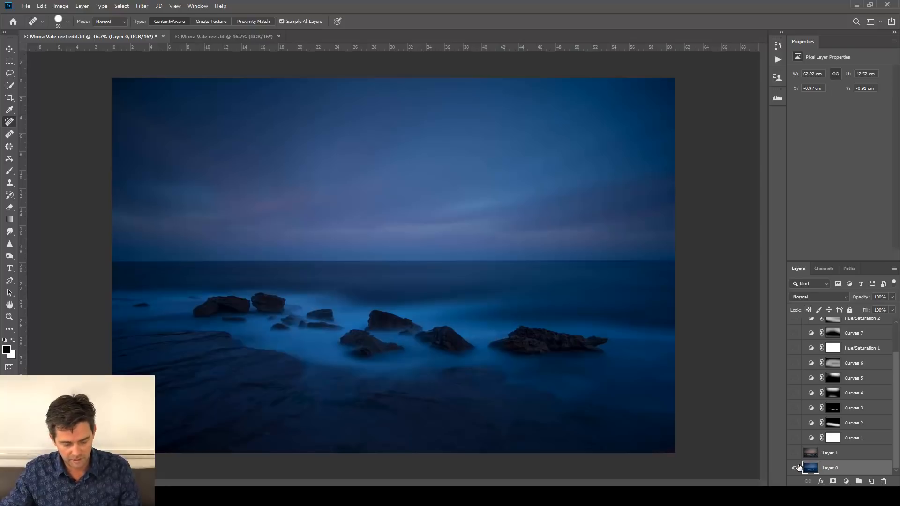
pyautogui.moveTo(794, 468)
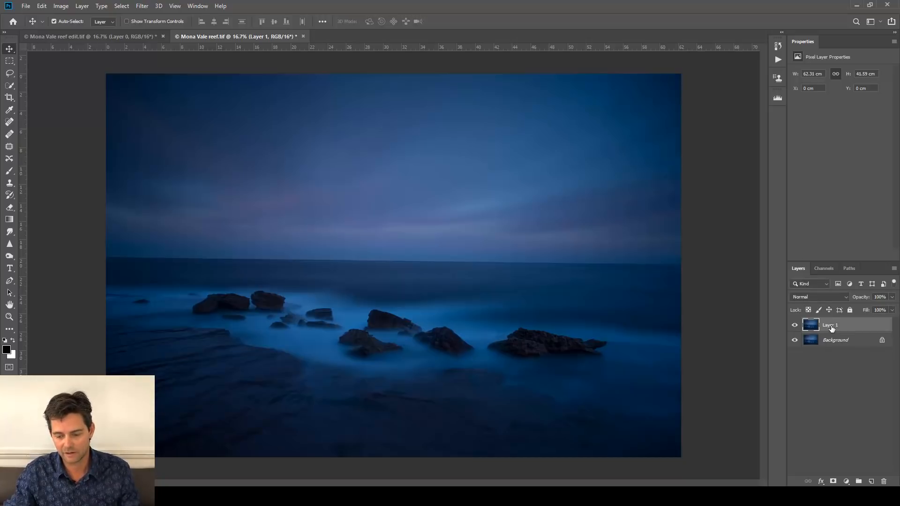
# Rename the duplicate photo layer to 'Colour correct'.
pyautogui.doubleClick(831, 324)
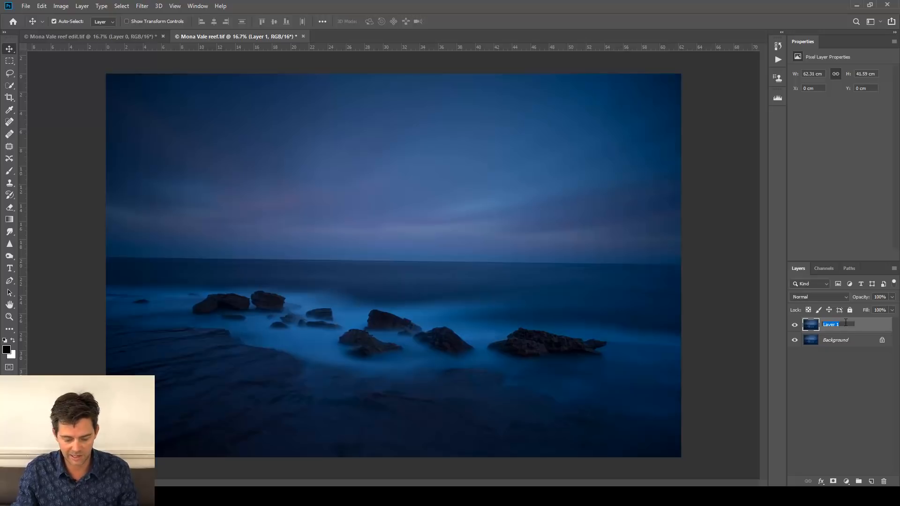
pyautogui.write('Colour correct')
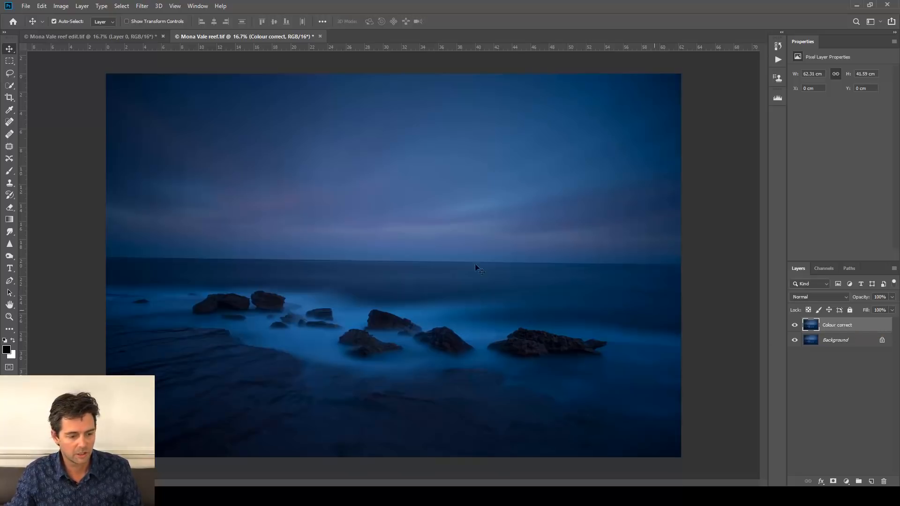
# Apply Match Color with Neutralize ticked to remove the blue cast from the Colour correct layer.
pyautogui.click(60, 5)
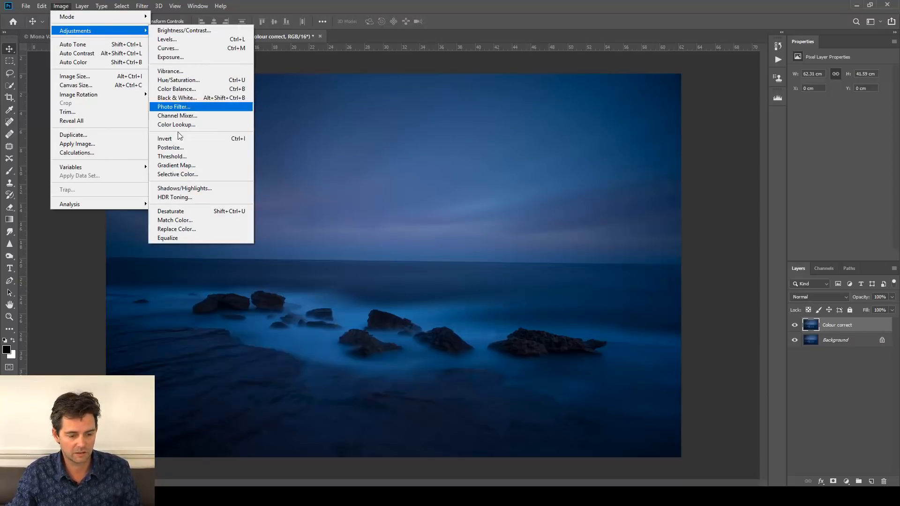
pyautogui.moveTo(175, 219)
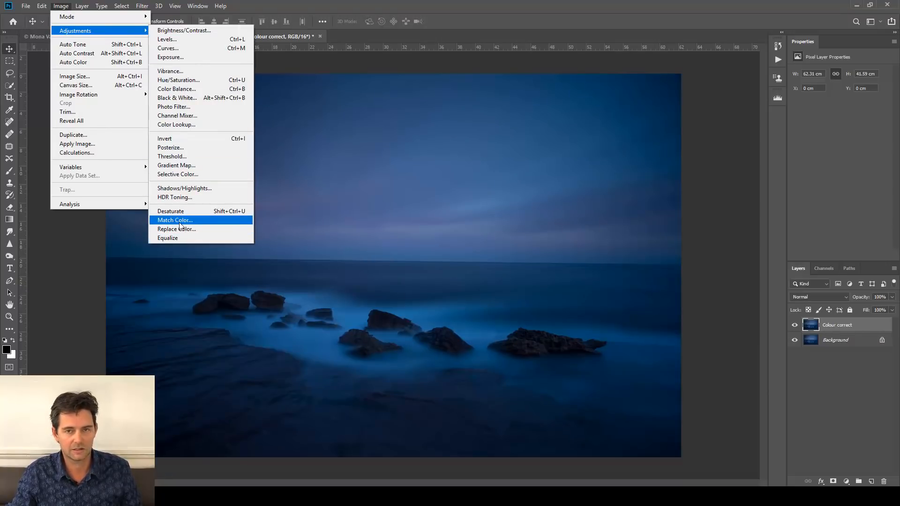
pyautogui.click(174, 219)
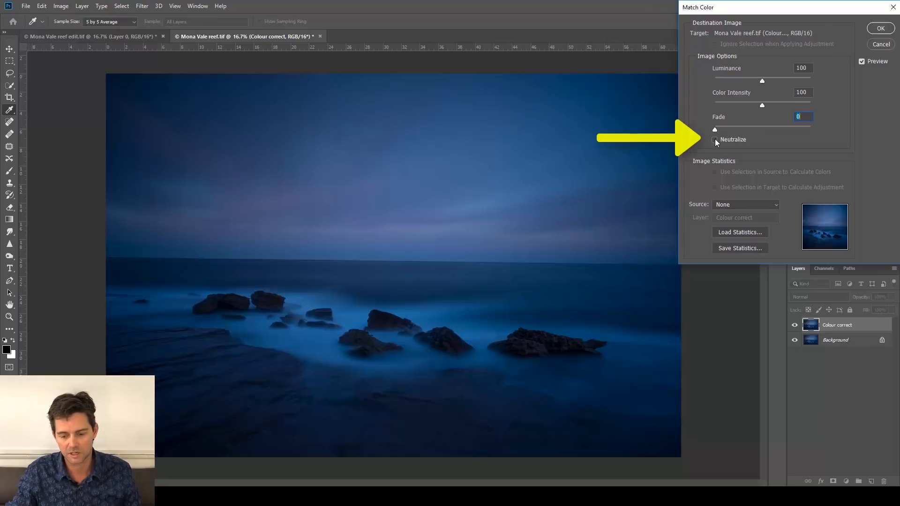
pyautogui.moveTo(716, 142)
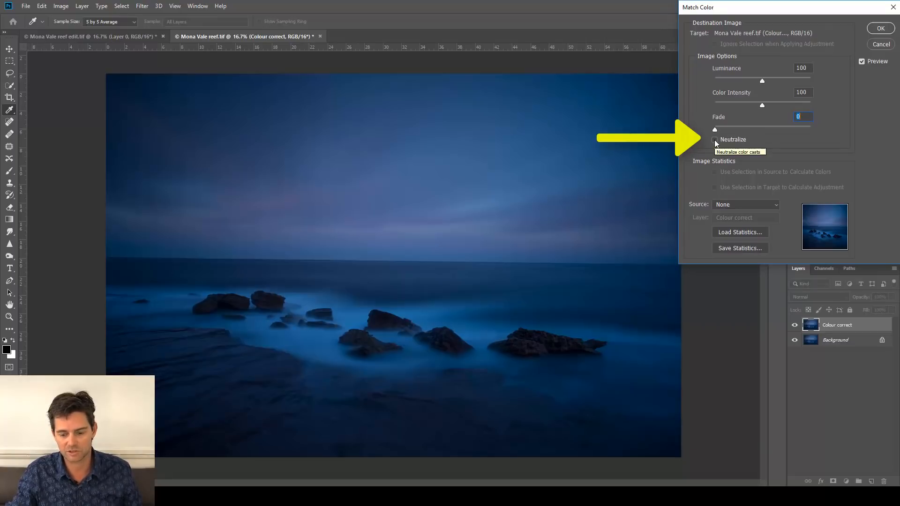
pyautogui.click(716, 140)
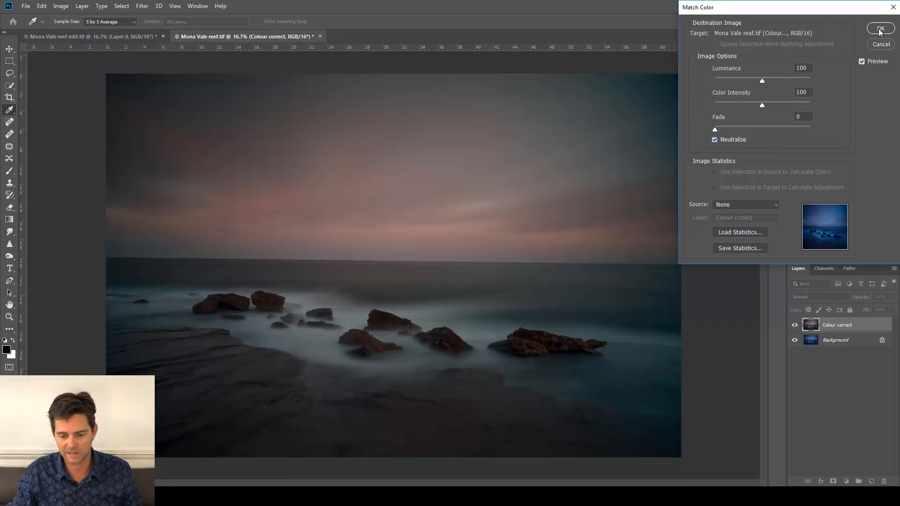
pyautogui.click(881, 29)
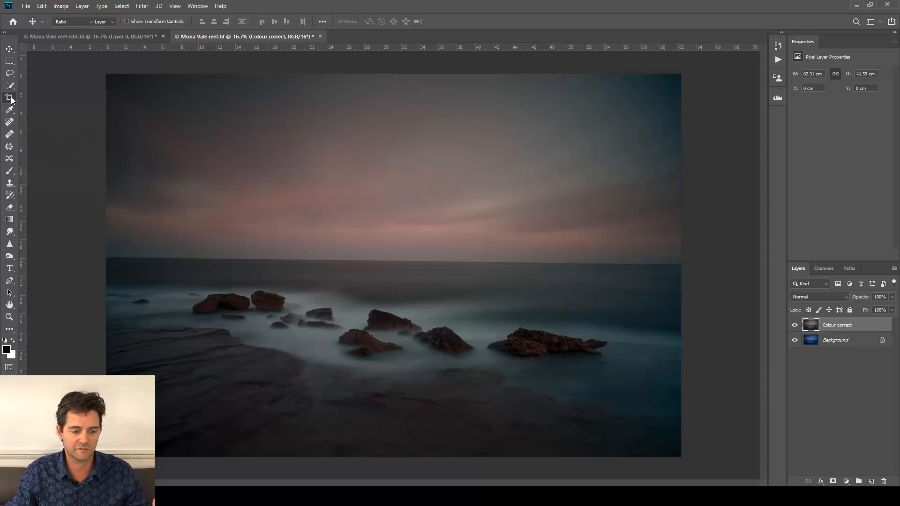
# Straighten the photo along the sea horizon, trim the top and bottom edges, and commit the crop.
pyautogui.click(9, 97)
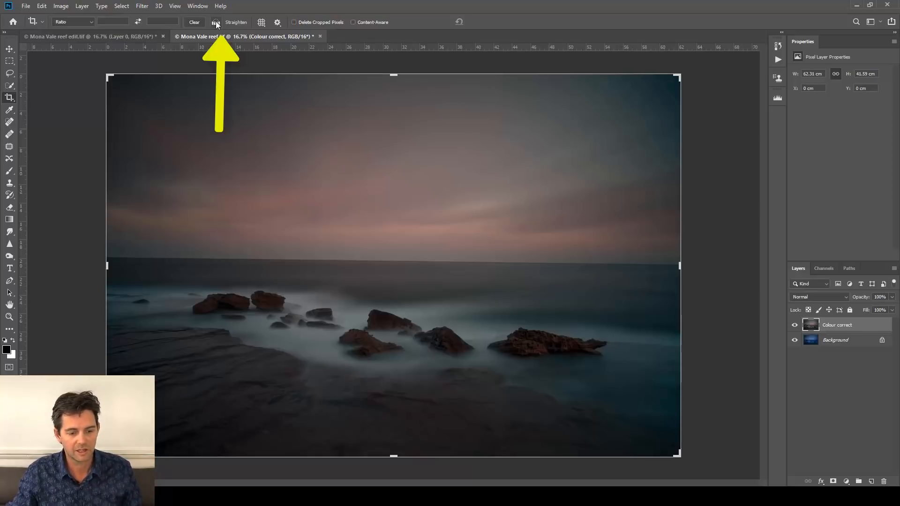
pyautogui.moveTo(216, 22)
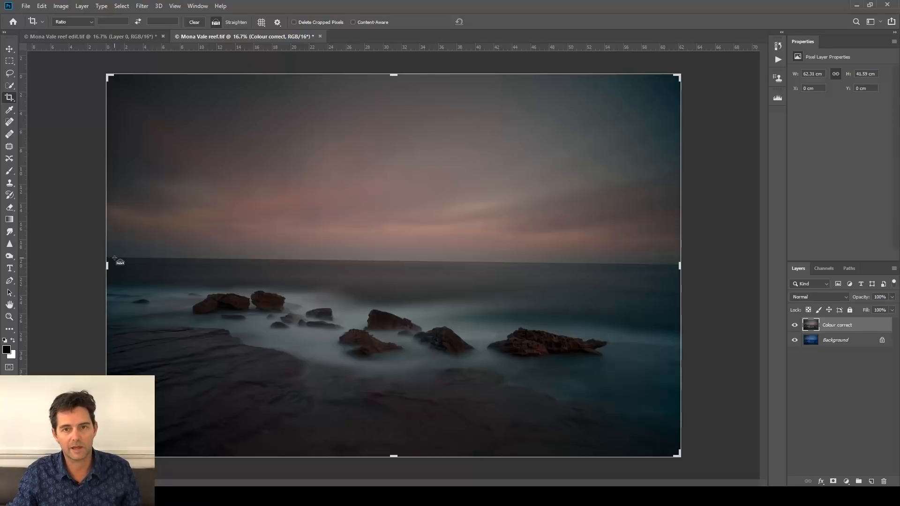
pyautogui.moveTo(114, 258); pyautogui.dragTo(704, 256)
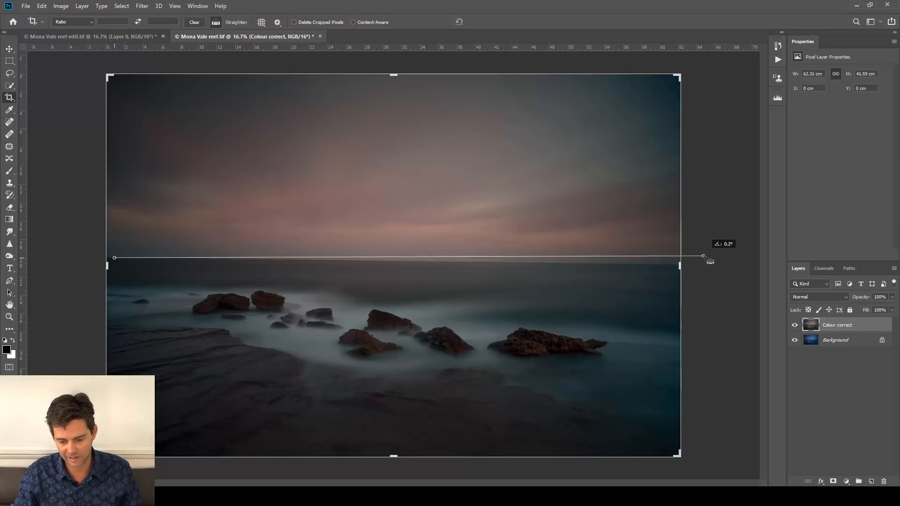
pyautogui.moveTo(704, 257); pyautogui.dragTo(705, 265)
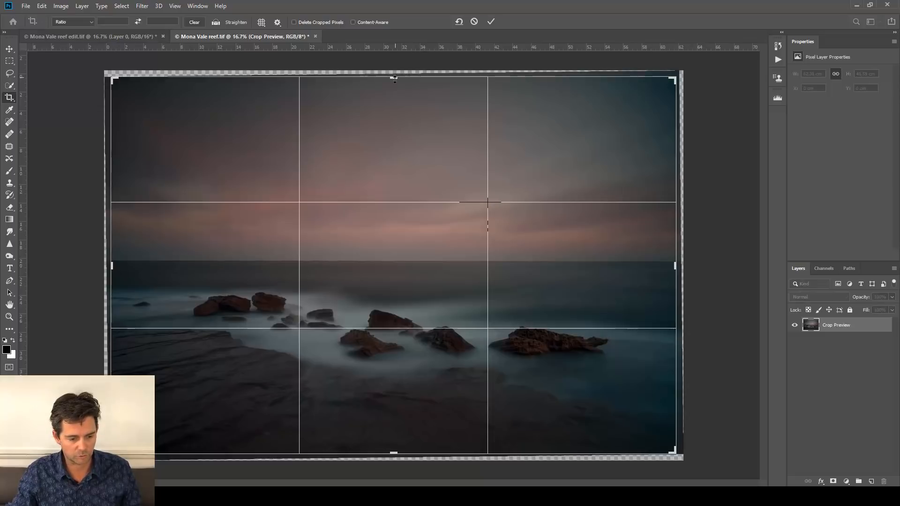
pyautogui.moveTo(395, 79); pyautogui.dragTo(395, 76)
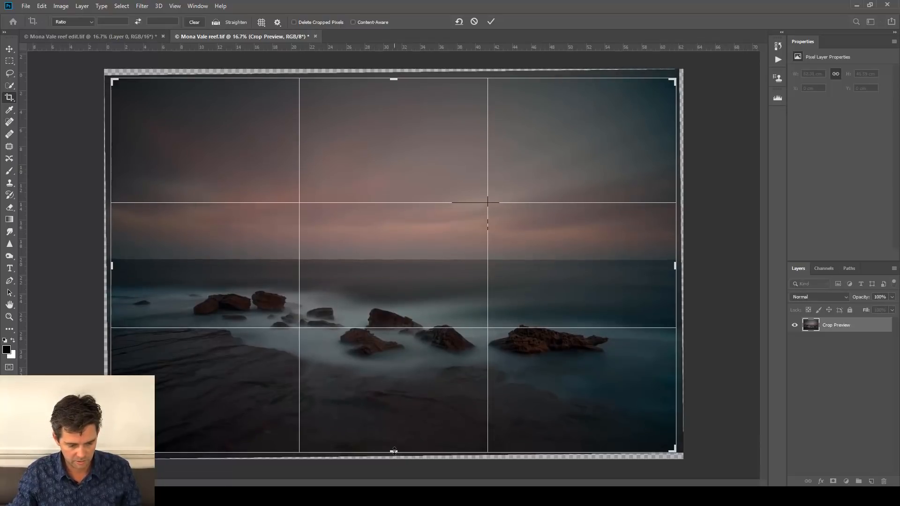
pyautogui.moveTo(394, 457); pyautogui.dragTo(394, 449)
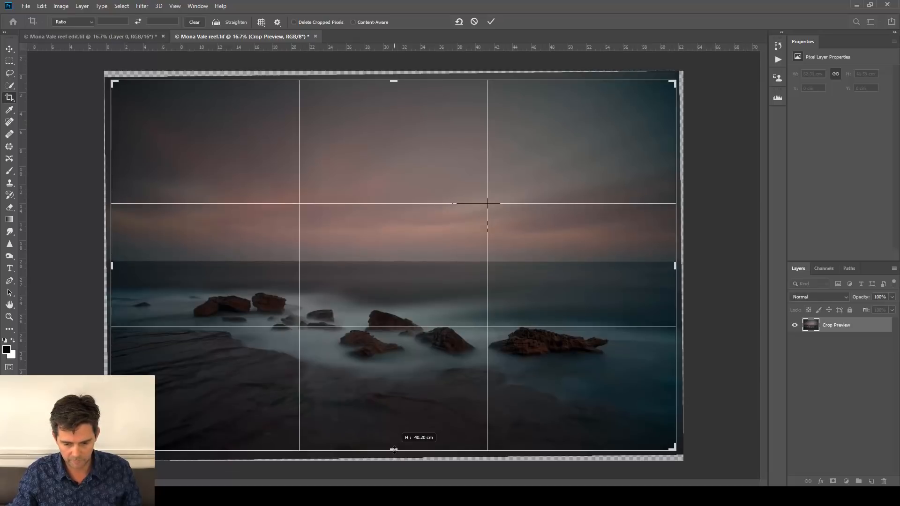
pyautogui.click(490, 22)
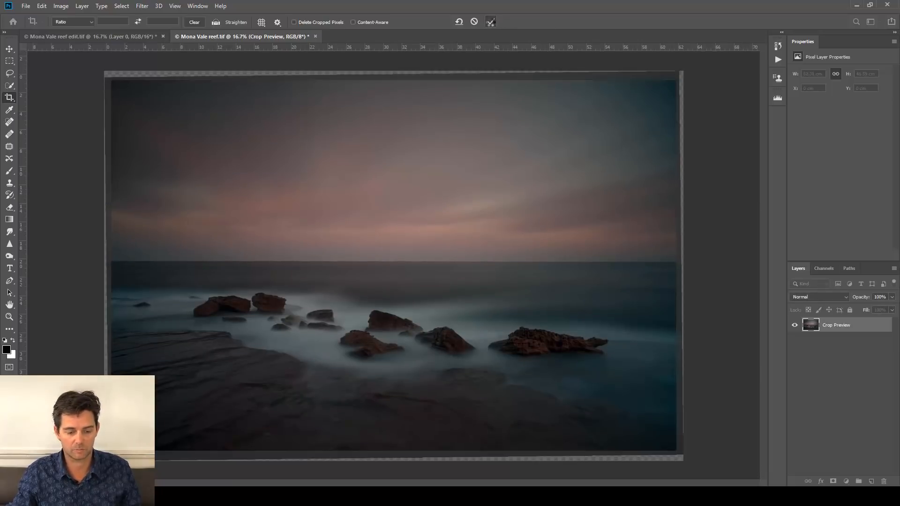
pyautogui.click(489, 22)
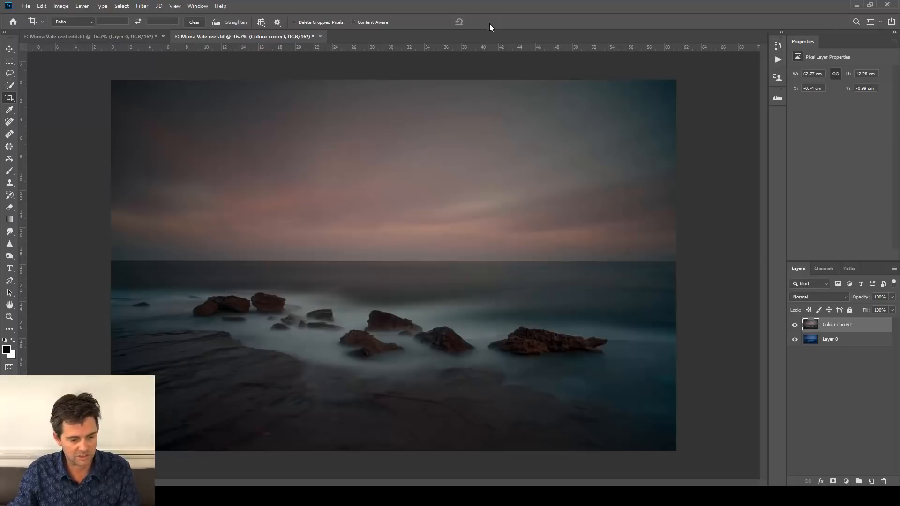
pyautogui.moveTo(493, 125)
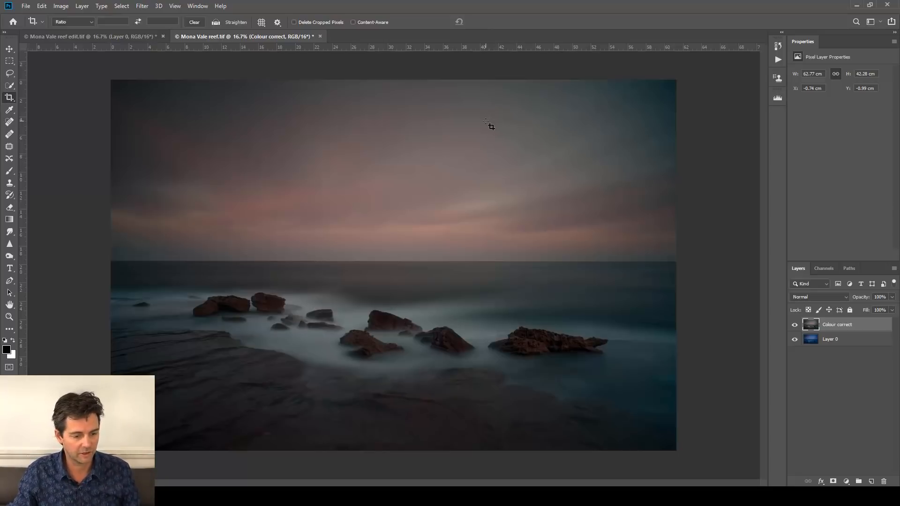
pyautogui.moveTo(576, 279)
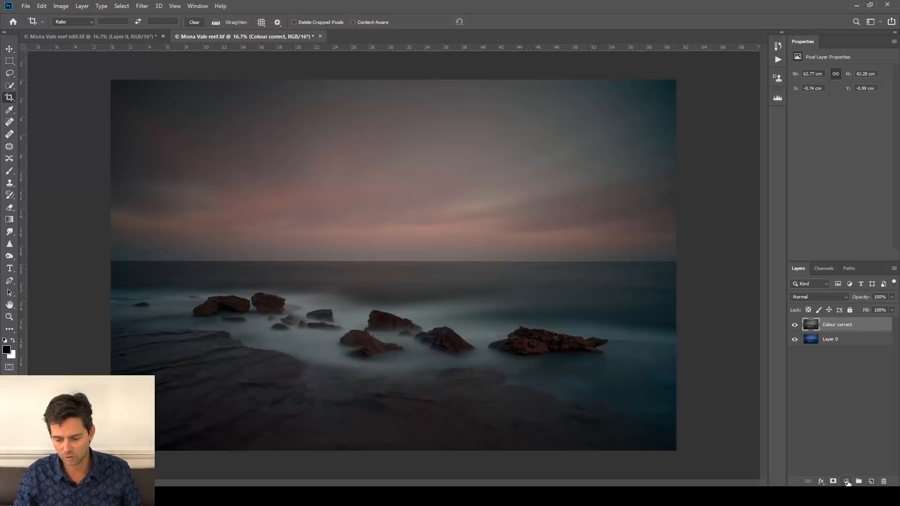
# Add a Curves adjustment layer with Auto correction and compare it on and off.
pyautogui.click(849, 481)
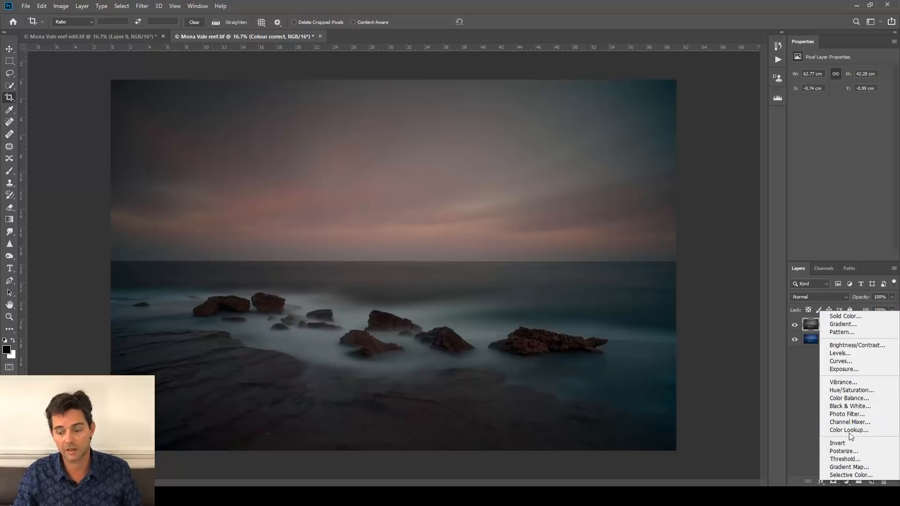
pyautogui.moveTo(841, 361)
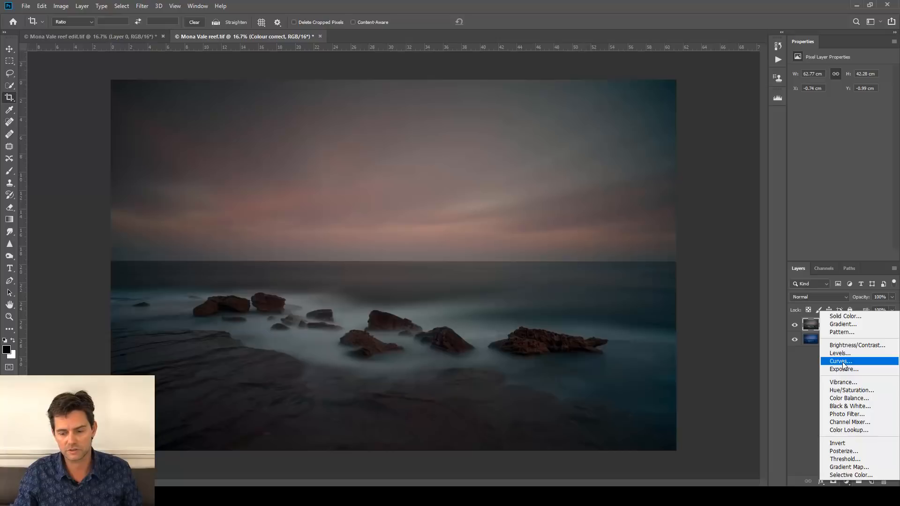
pyautogui.click(841, 361)
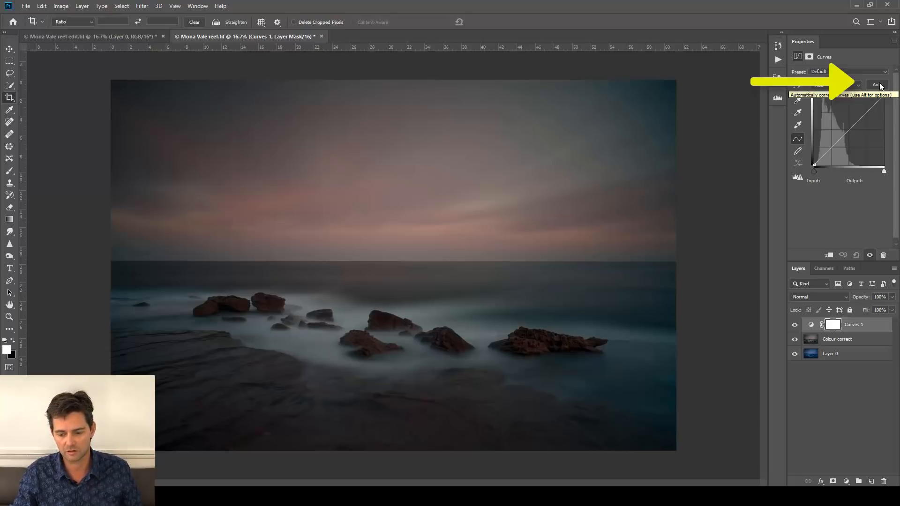
pyautogui.click(877, 84)
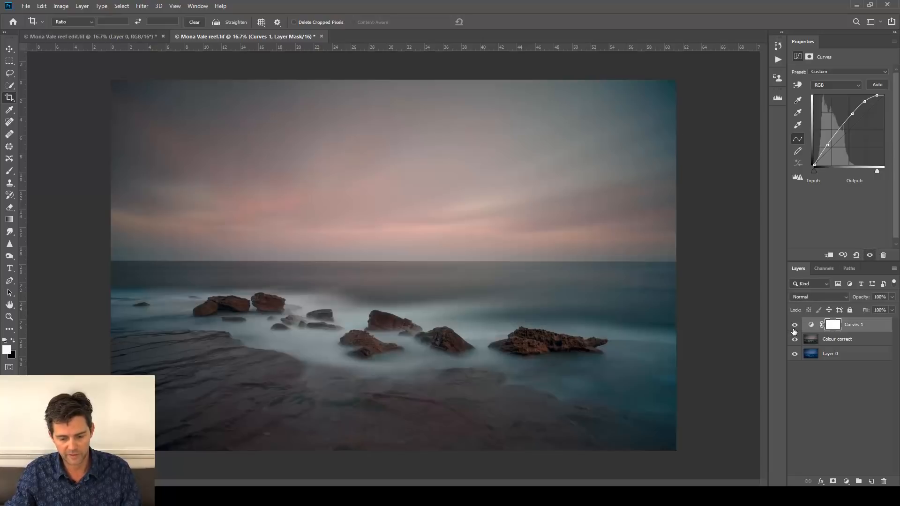
pyautogui.click(795, 327)
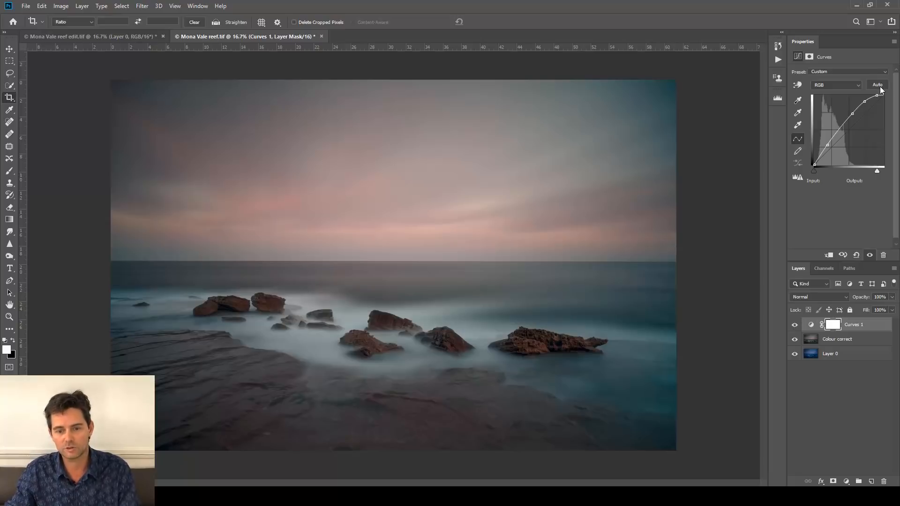
pyautogui.moveTo(880, 91)
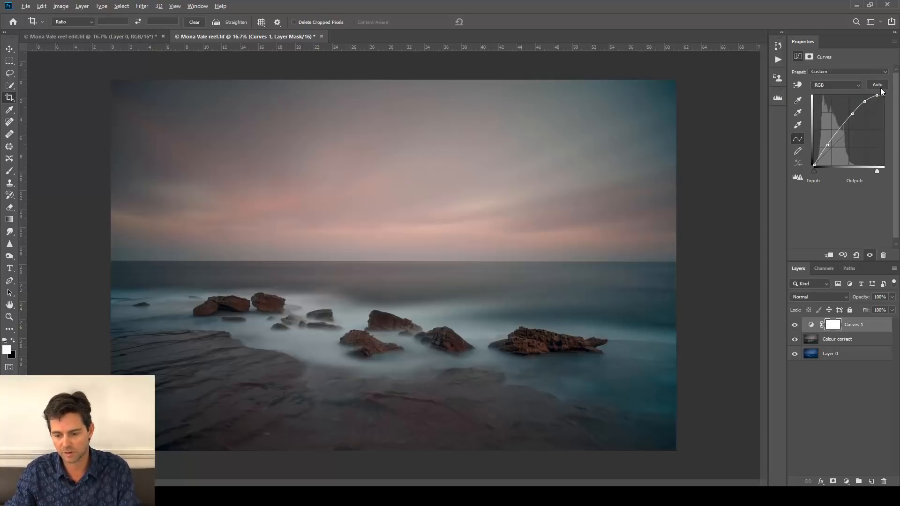
# Compare the auto-correction algorithms and settle on Enhance Monochromatic Contrast without midtone snapping.
pyautogui.click(878, 85)
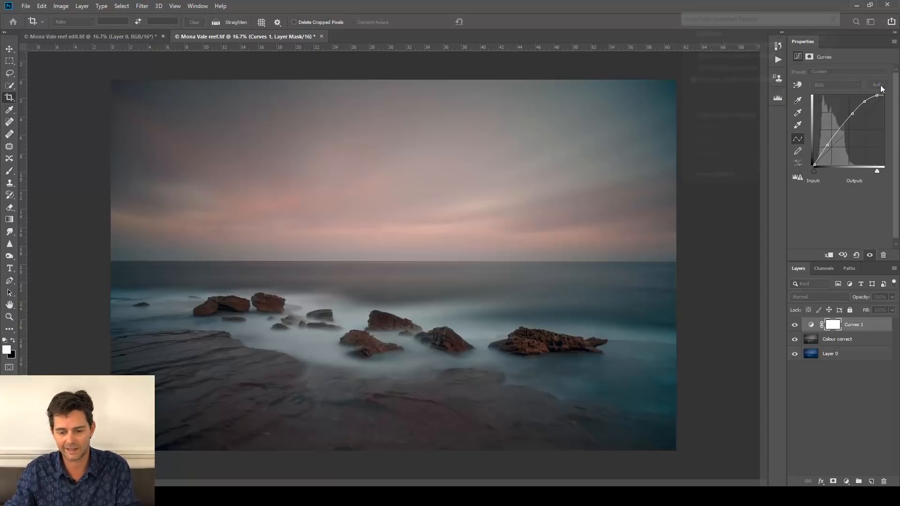
pyautogui.click(877, 84)
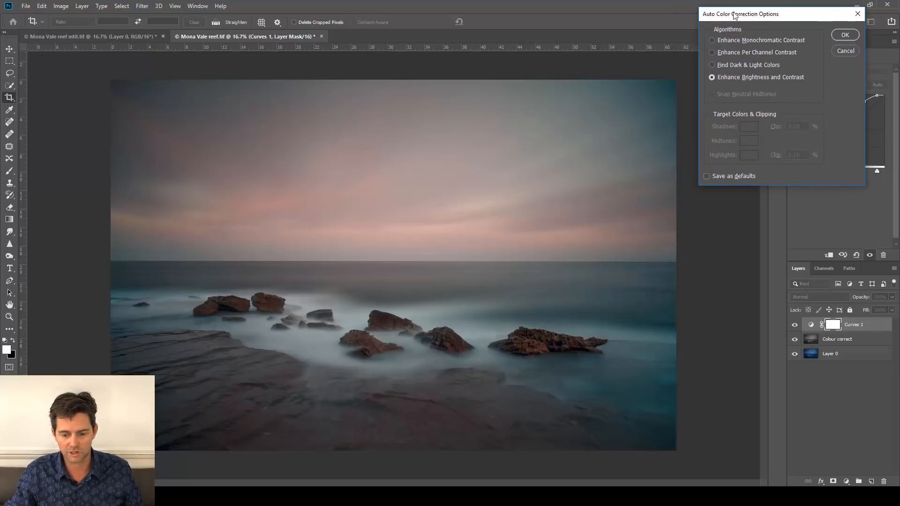
pyautogui.click(712, 41)
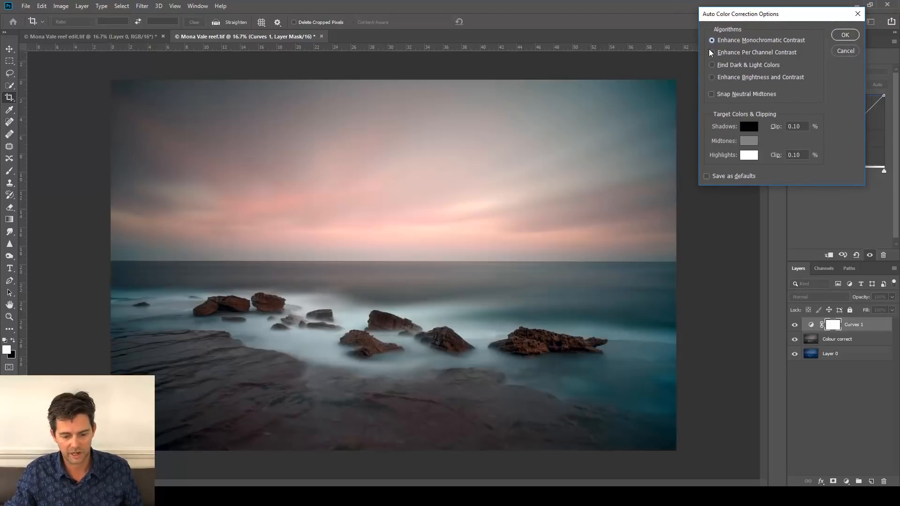
pyautogui.click(712, 52)
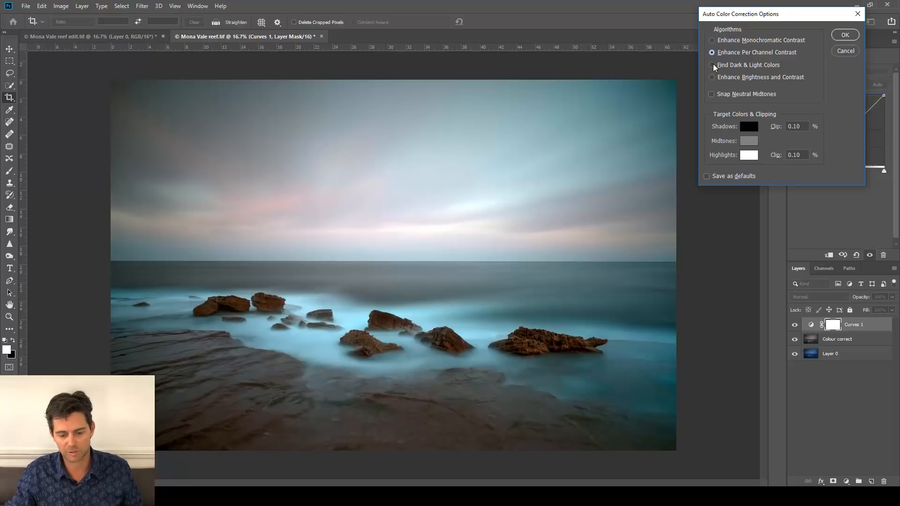
pyautogui.click(712, 77)
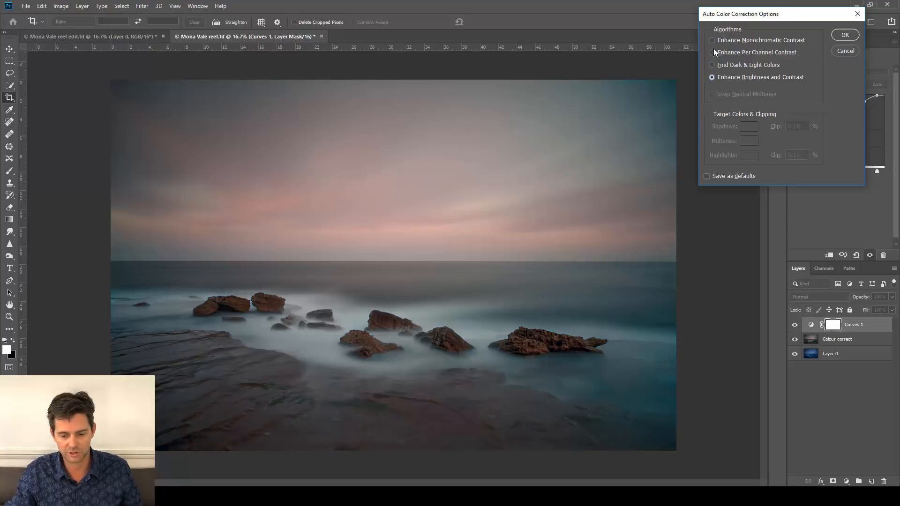
pyautogui.click(712, 53)
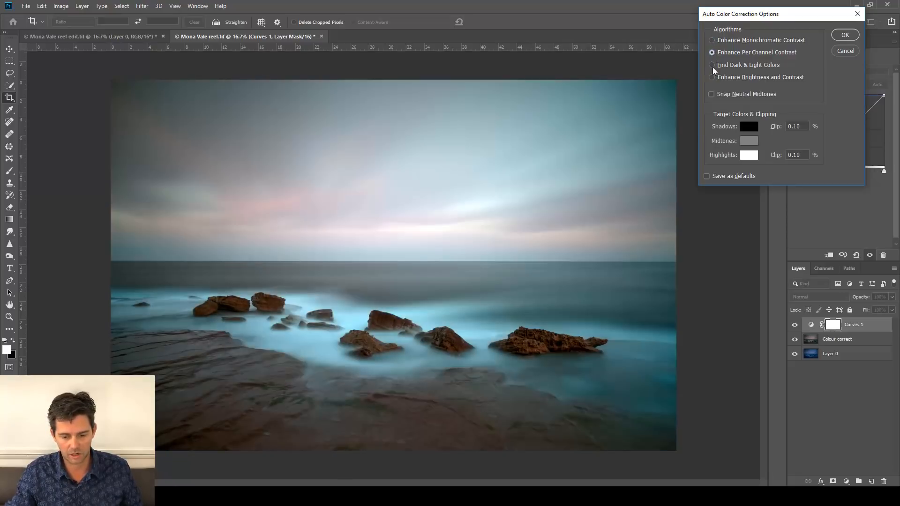
pyautogui.click(712, 77)
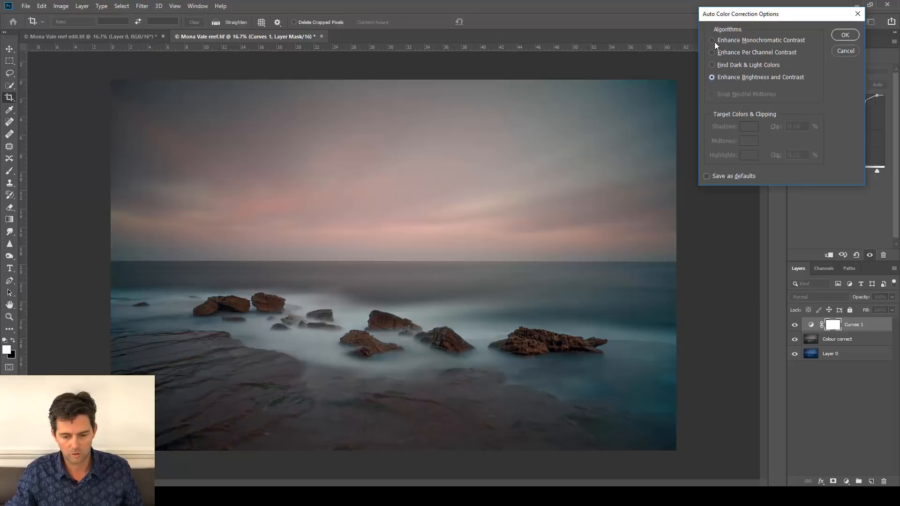
pyautogui.click(712, 41)
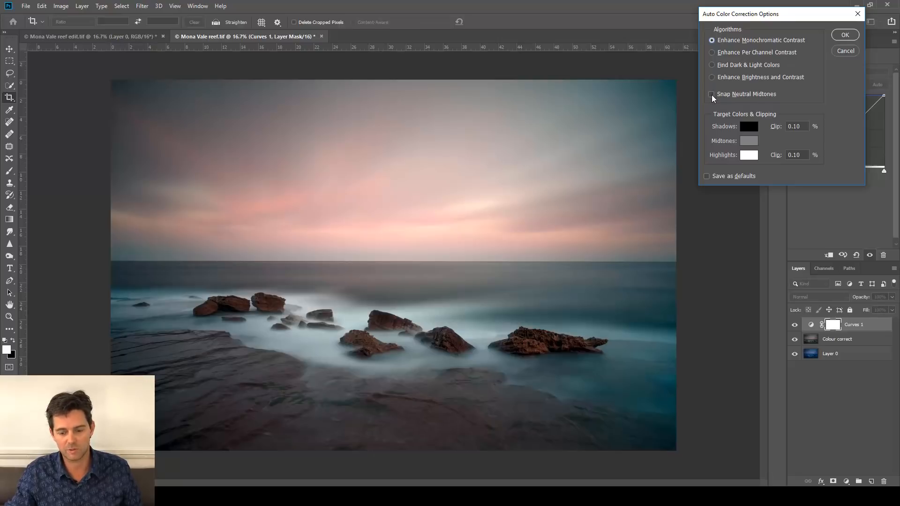
pyautogui.click(712, 94)
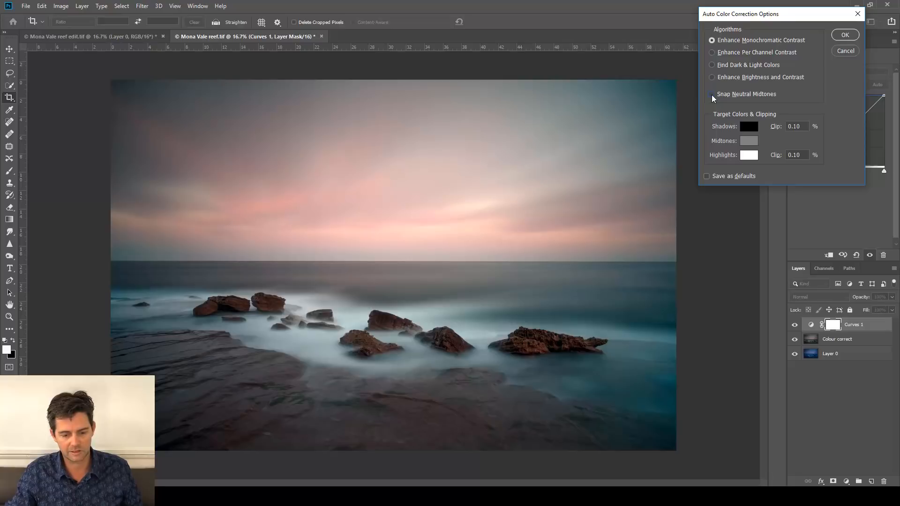
pyautogui.click(712, 93)
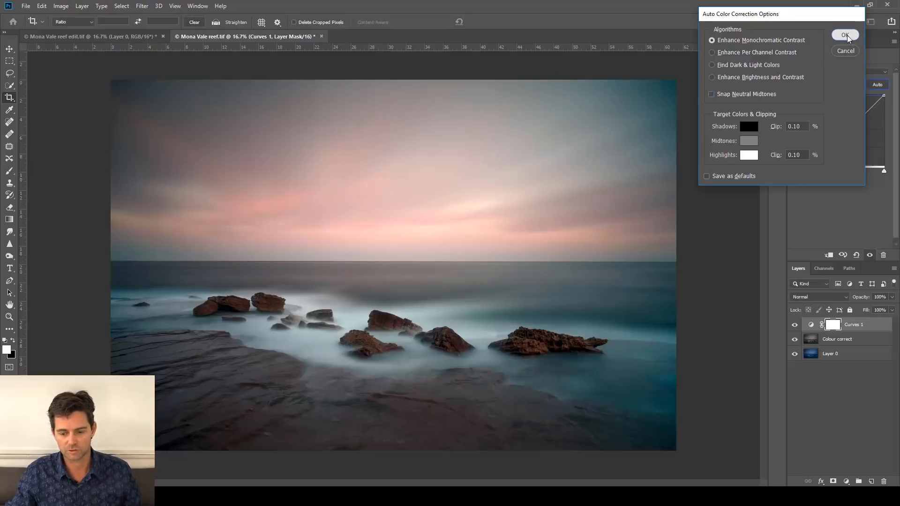
pyautogui.click(845, 35)
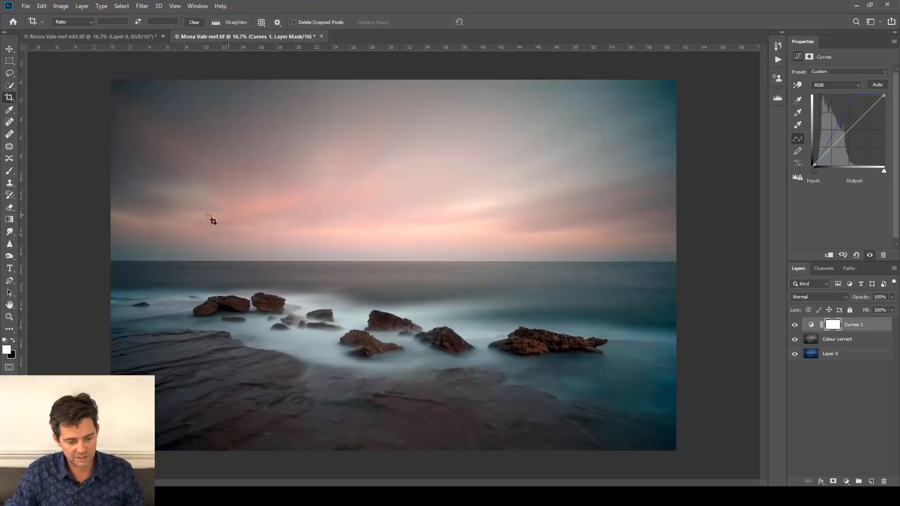
pyautogui.moveTo(504, 379)
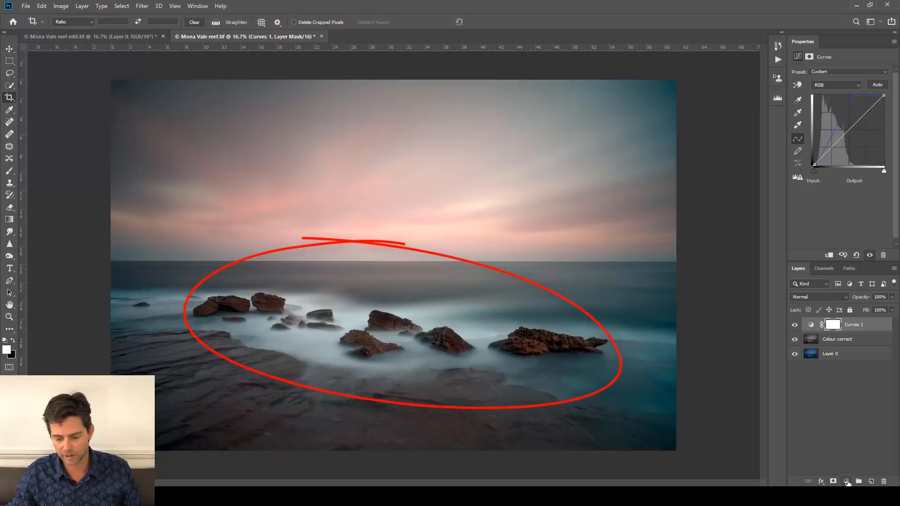
# Add a second Curves layer, lift its midtones to brighten, and compare the layer on and off.
pyautogui.click(847, 481)
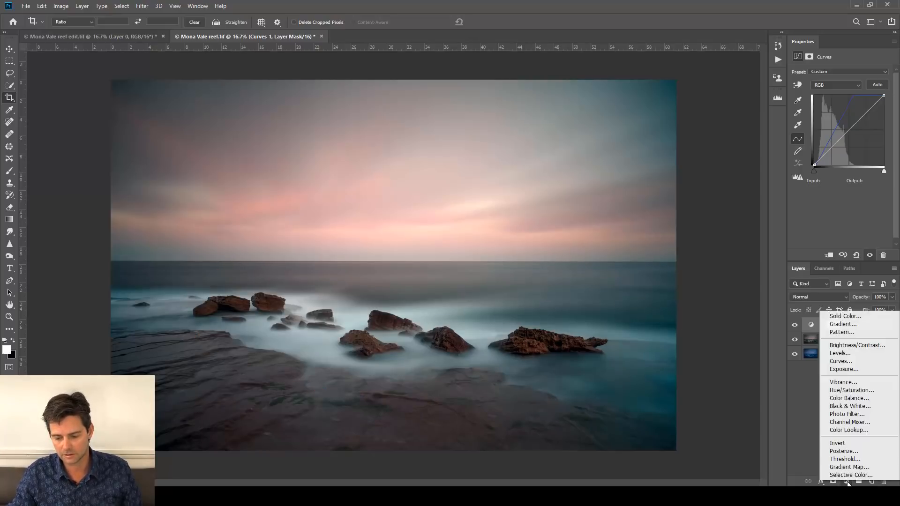
pyautogui.moveTo(841, 361)
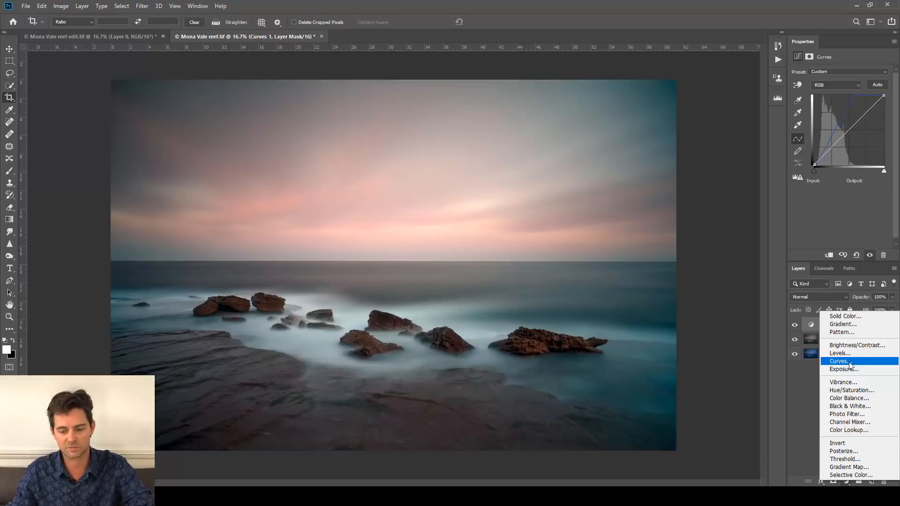
pyautogui.click(839, 361)
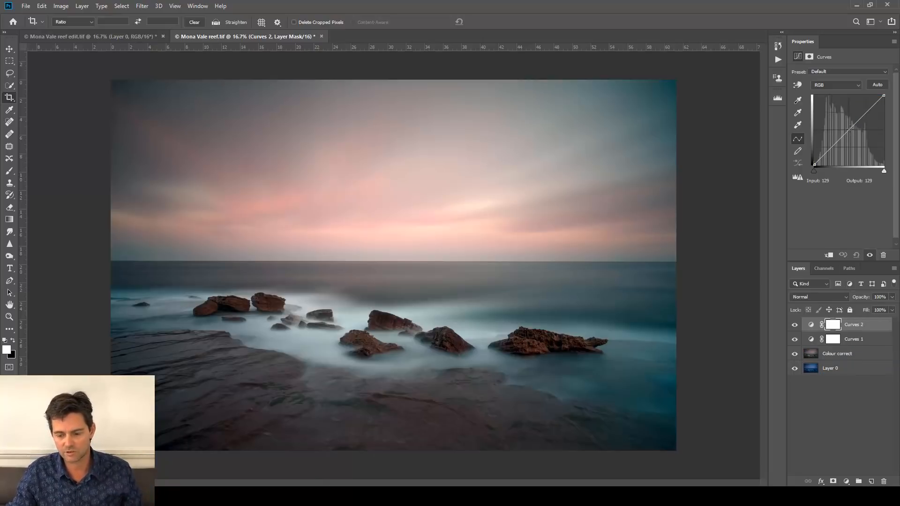
pyautogui.moveTo(814, 170); pyautogui.dragTo(852, 130)
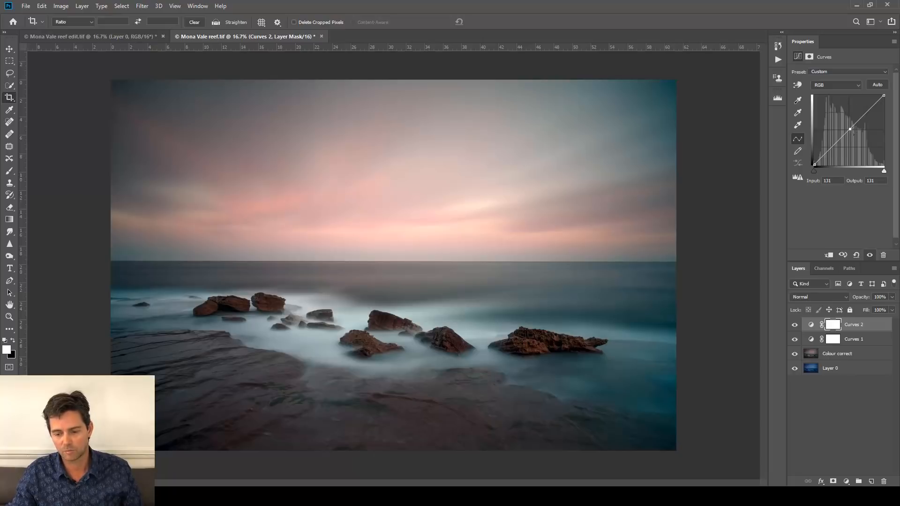
pyautogui.moveTo(853, 130); pyautogui.dragTo(849, 128)
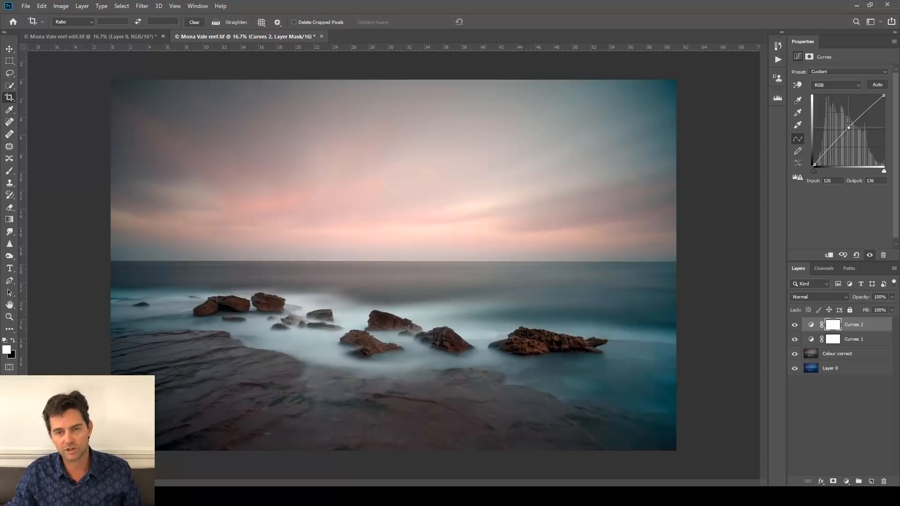
pyautogui.moveTo(848, 128); pyautogui.dragTo(842, 119)
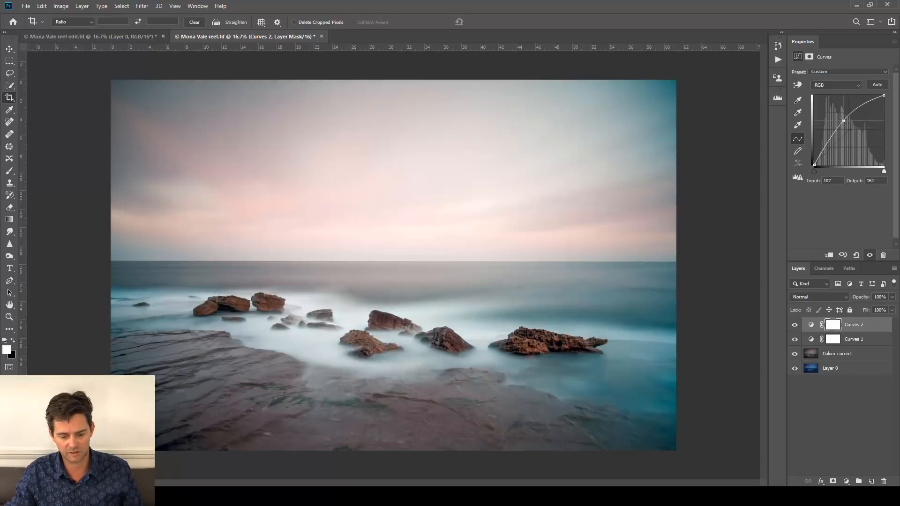
pyautogui.moveTo(843, 119); pyautogui.dragTo(841, 117)
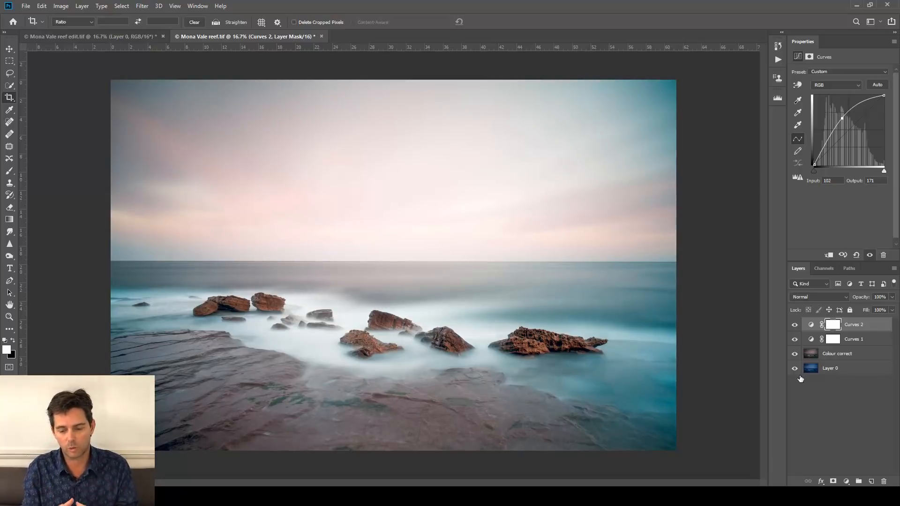
pyautogui.moveTo(894, 354)
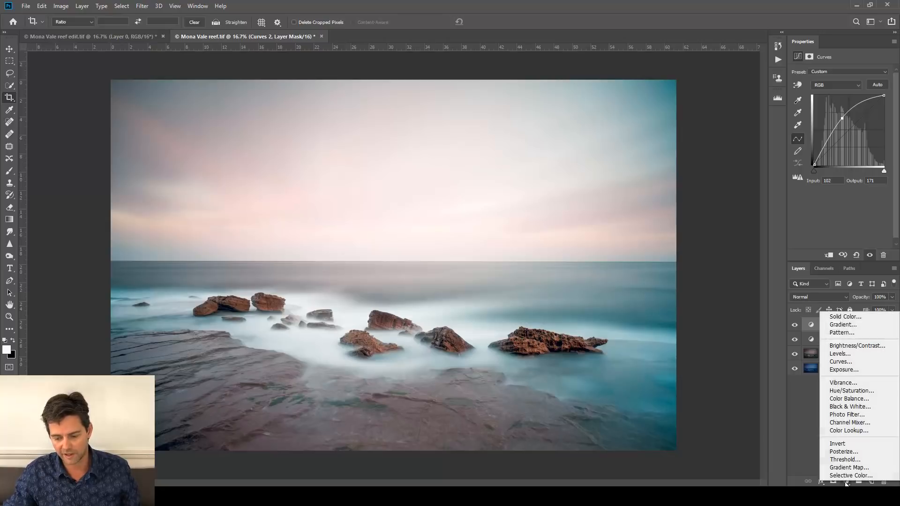
pyautogui.moveTo(841, 354)
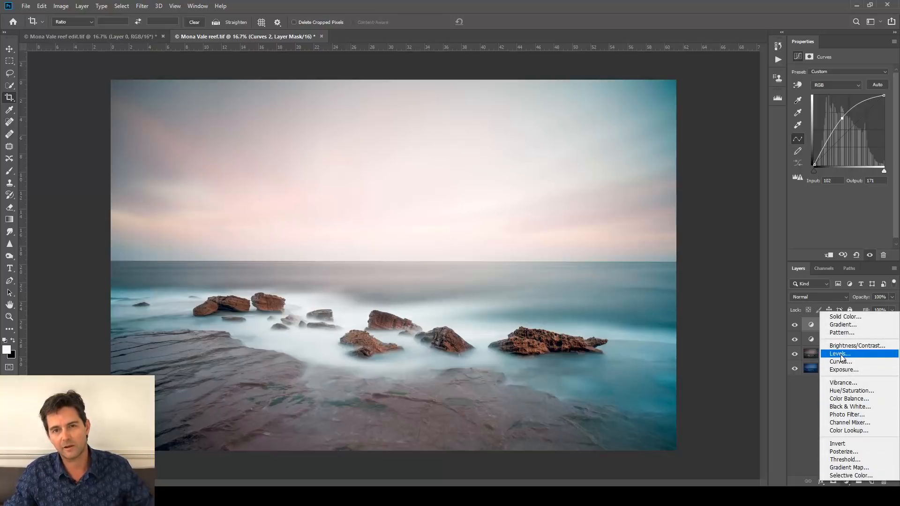
pyautogui.moveTo(840, 361)
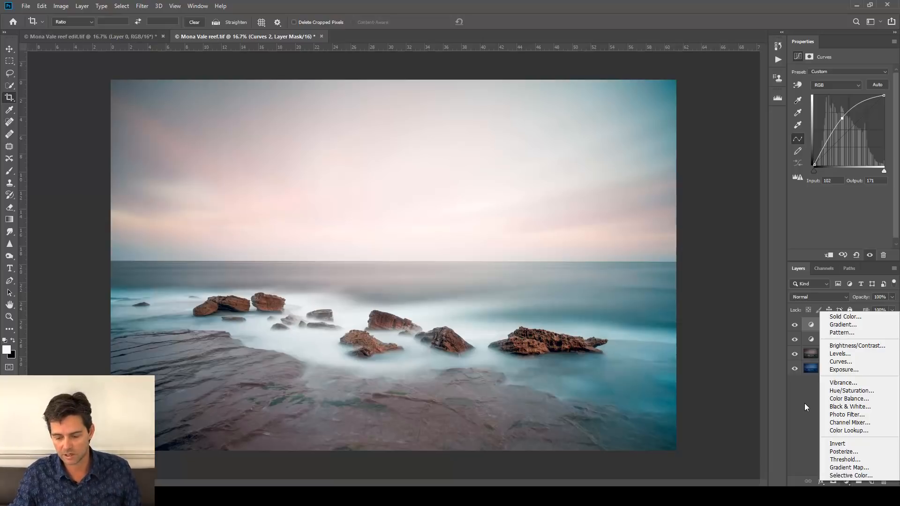
pyautogui.click(840, 362)
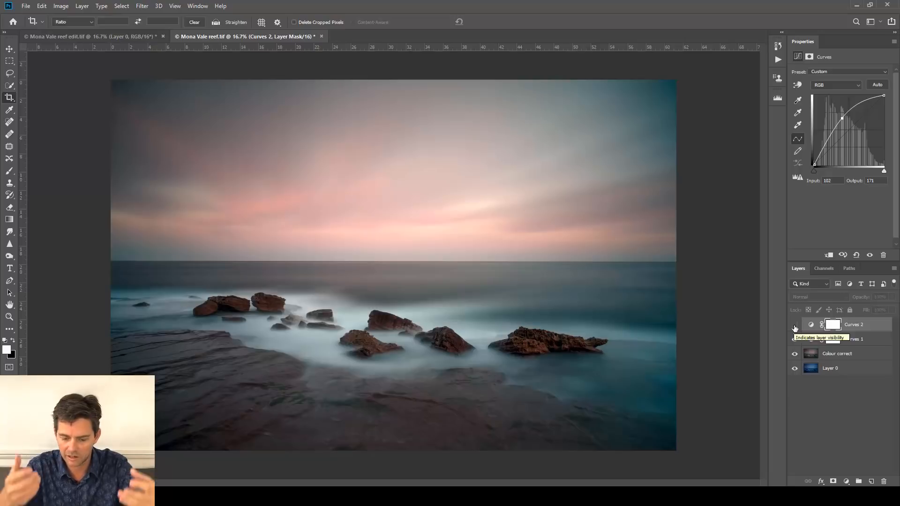
pyautogui.click(794, 324)
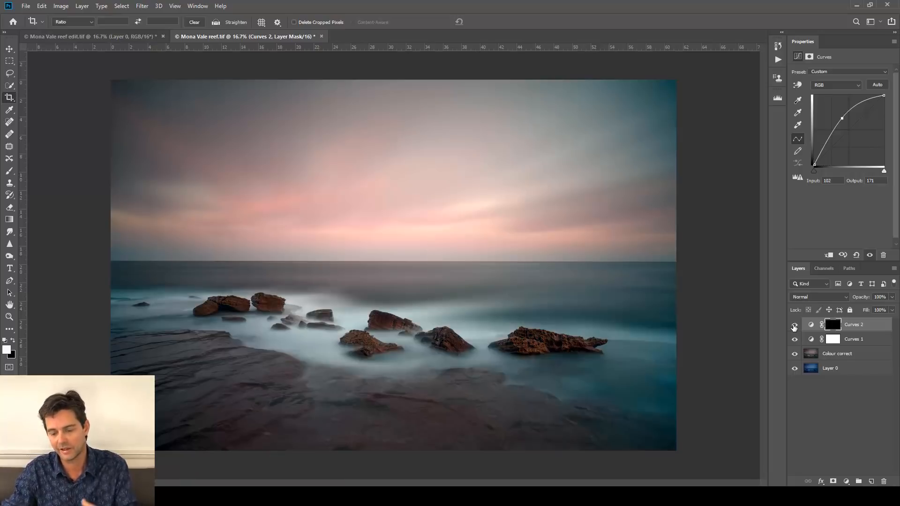
pyautogui.click(794, 327)
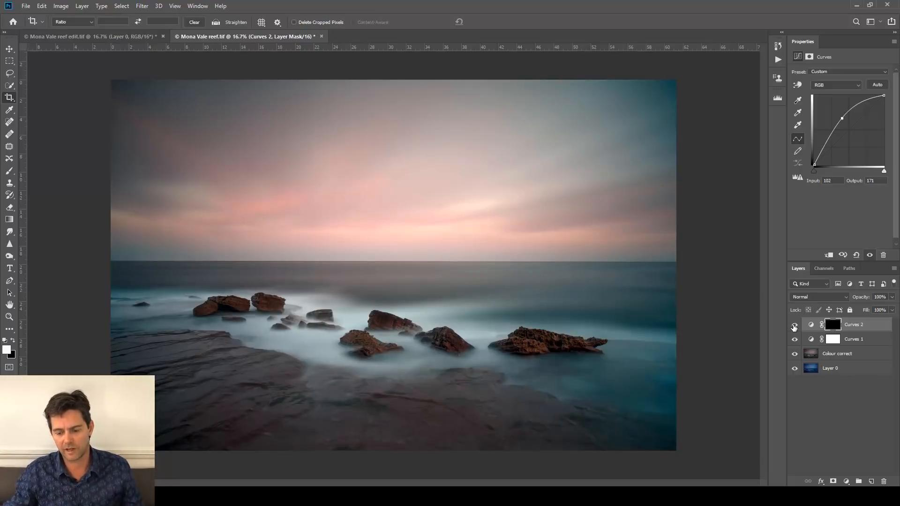
pyautogui.click(795, 325)
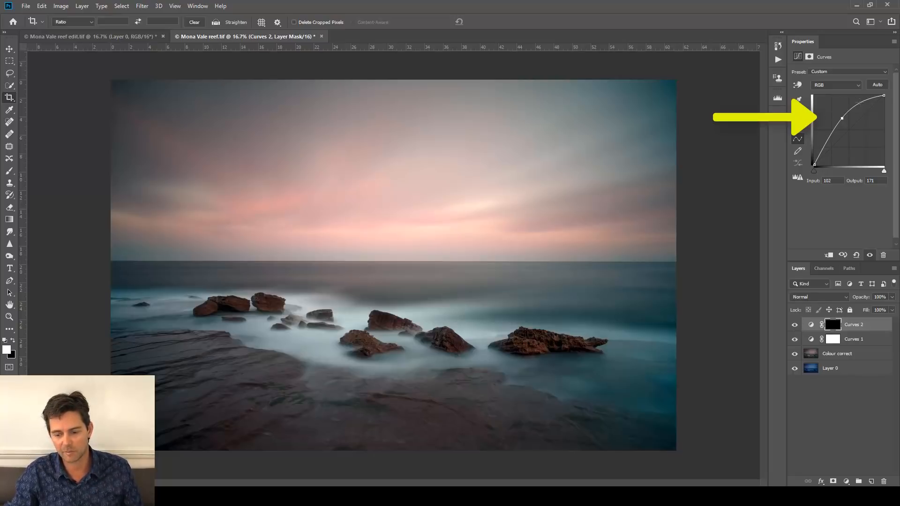
pyautogui.click(794, 326)
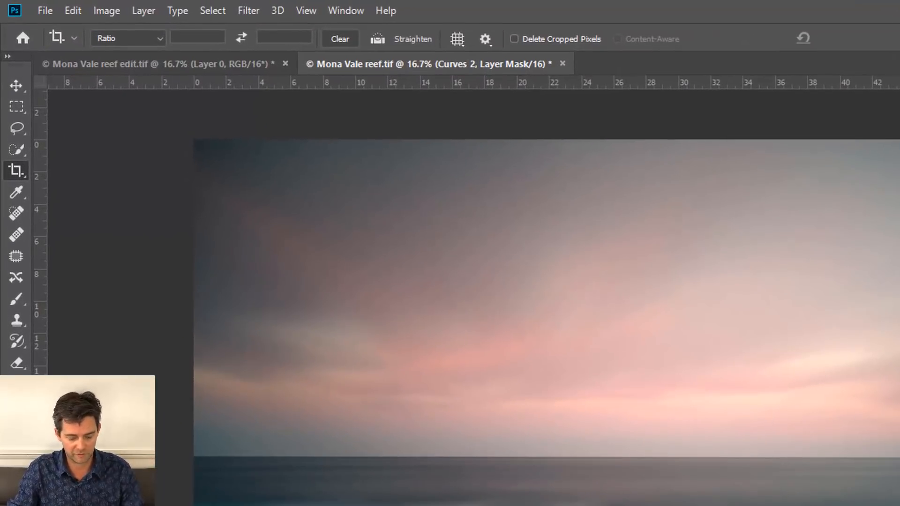
# Choose a 2400 px, 0% hardness soft brush at 30% opacity with white as the foreground colour.
pyautogui.click(16, 299)
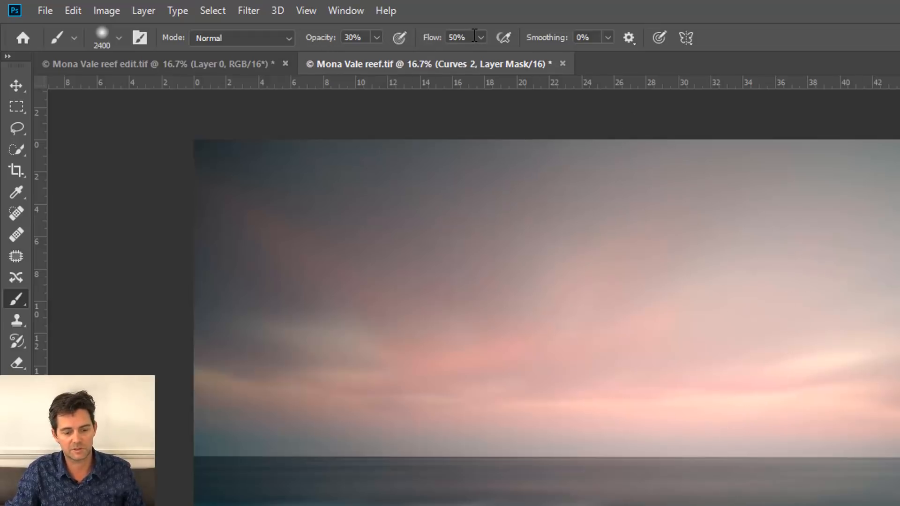
pyautogui.moveTo(610, 42)
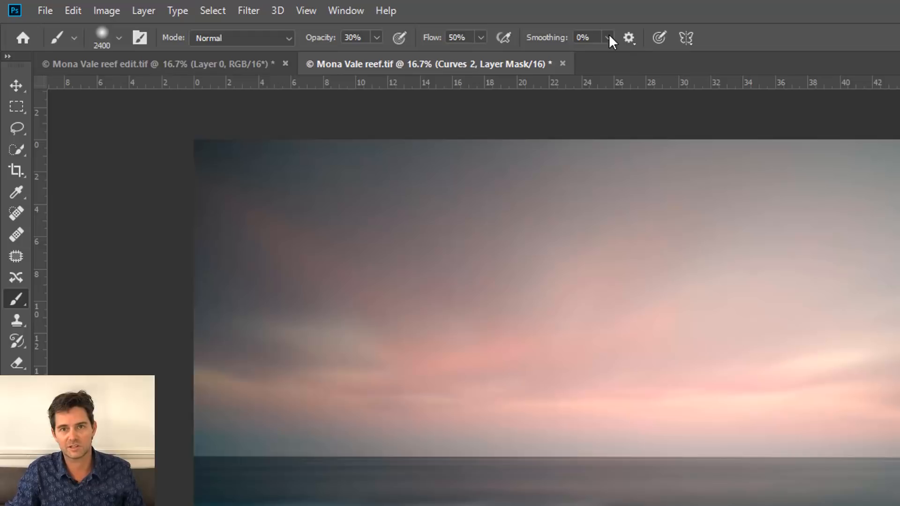
pyautogui.moveTo(608, 24)
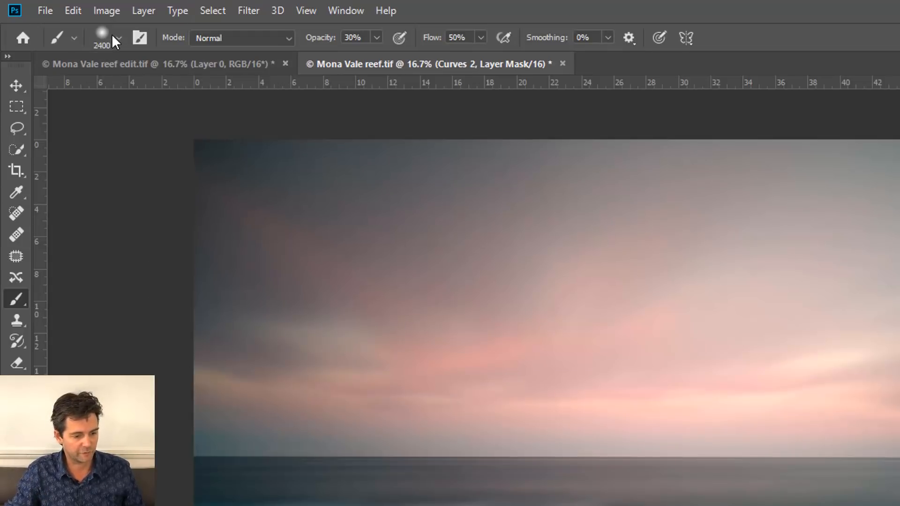
pyautogui.click(119, 37)
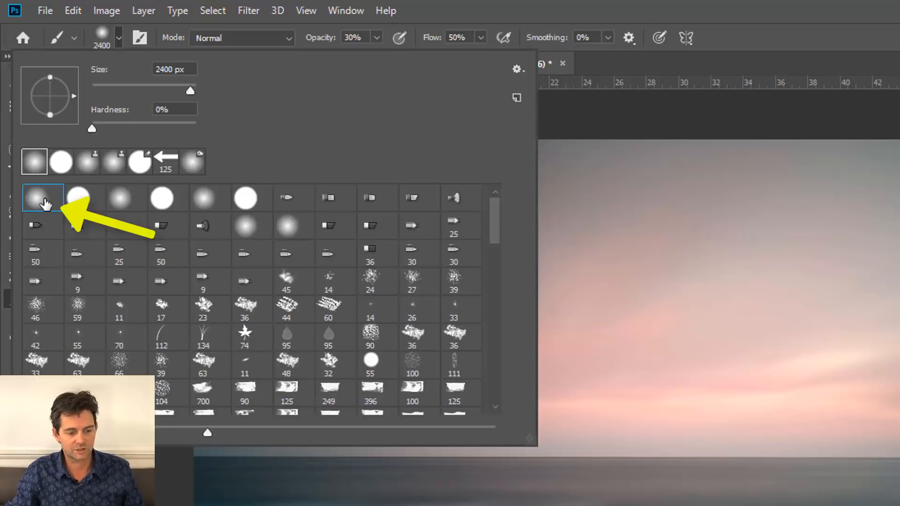
pyautogui.moveTo(95, 132)
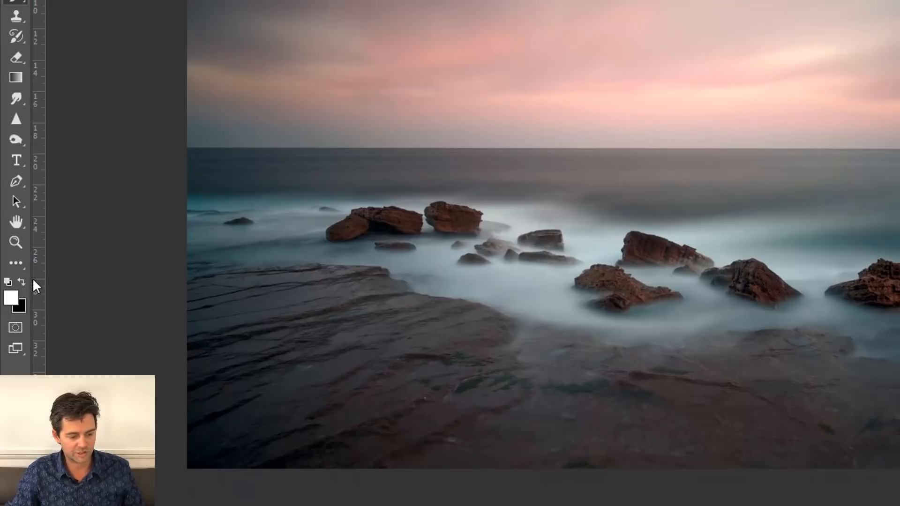
pyautogui.moveTo(40, 306)
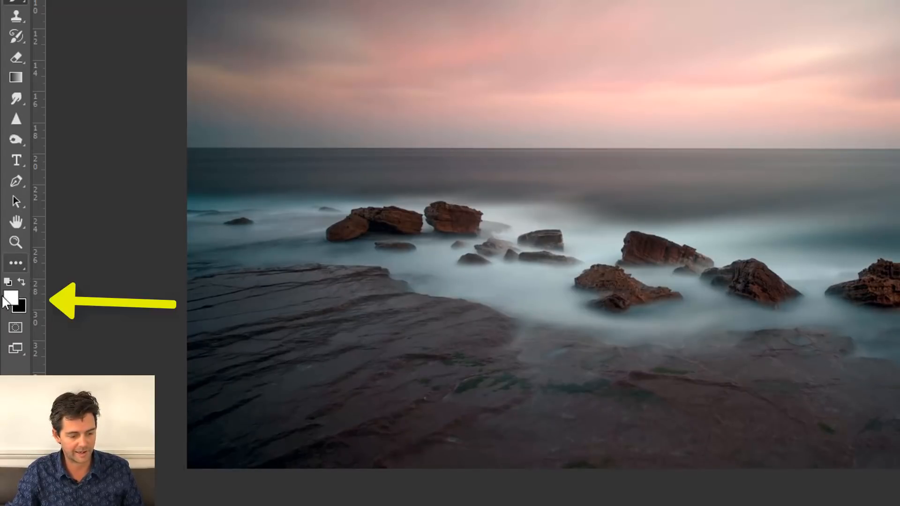
pyautogui.click(8, 299)
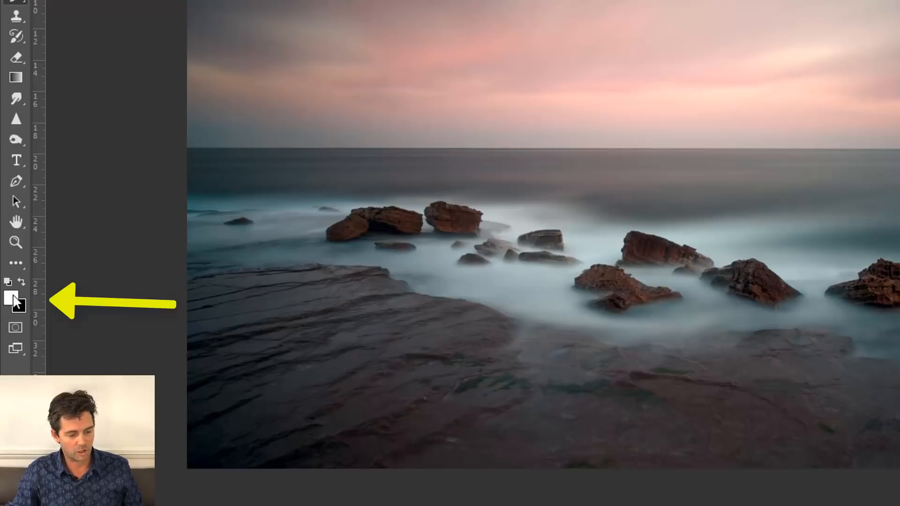
pyautogui.moveTo(17, 304)
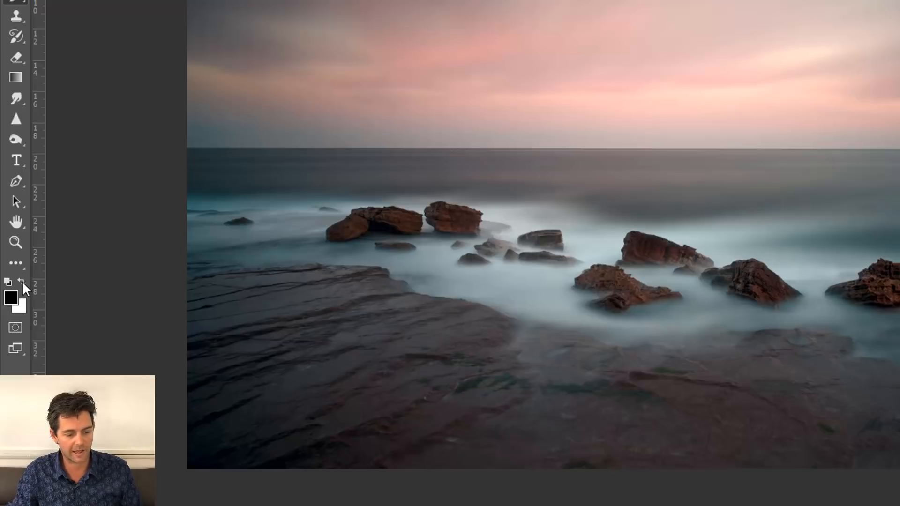
pyautogui.click(22, 281)
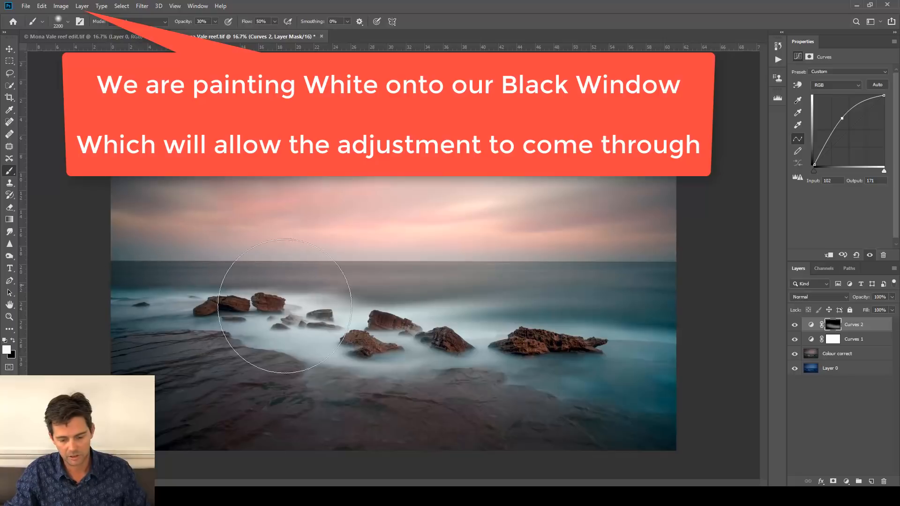
# Paint white over the rocks and foam on the Curves 2 mask and compare the result.
pyautogui.moveTo(284, 311); pyautogui.dragTo(652, 349)
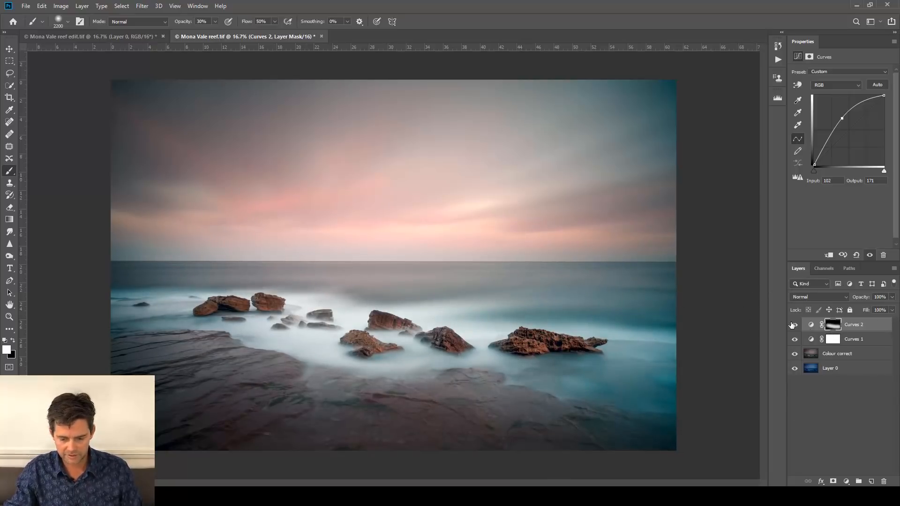
pyautogui.click(795, 325)
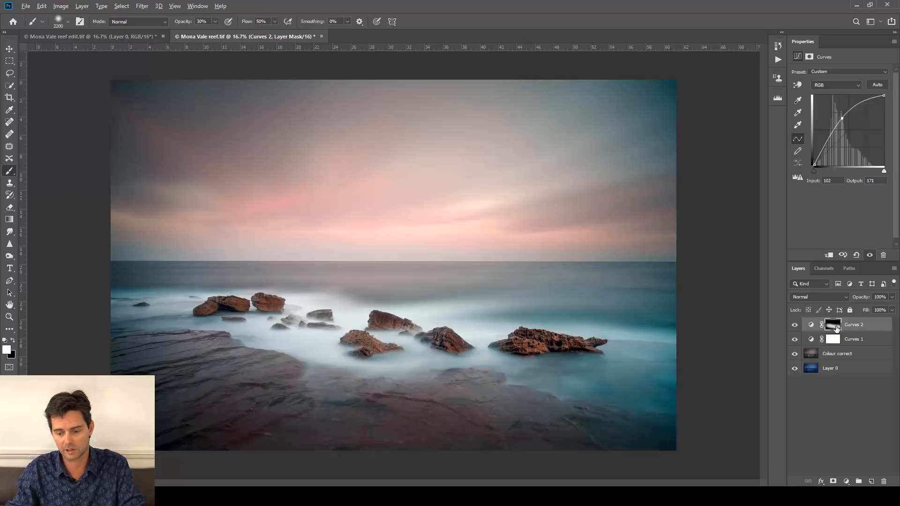
pyautogui.click(832, 324)
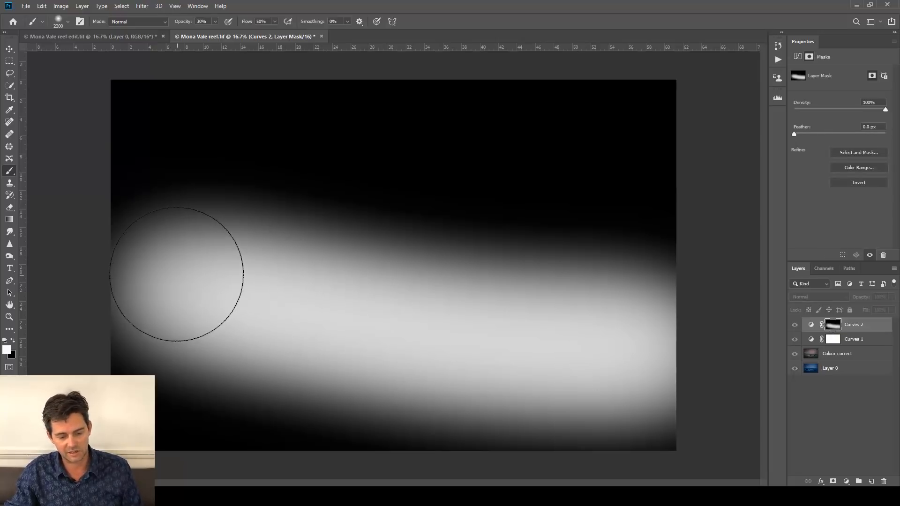
pyautogui.moveTo(611, 332)
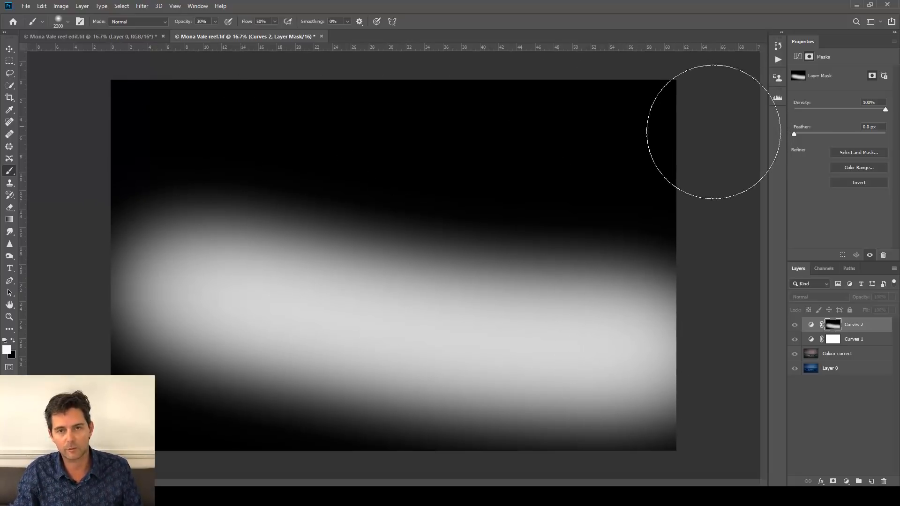
pyautogui.moveTo(63, 322)
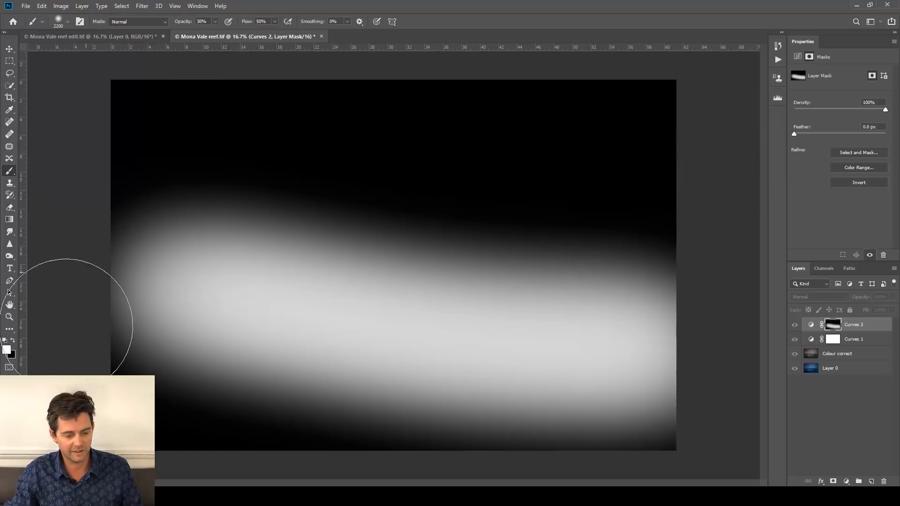
pyautogui.moveTo(304, 413)
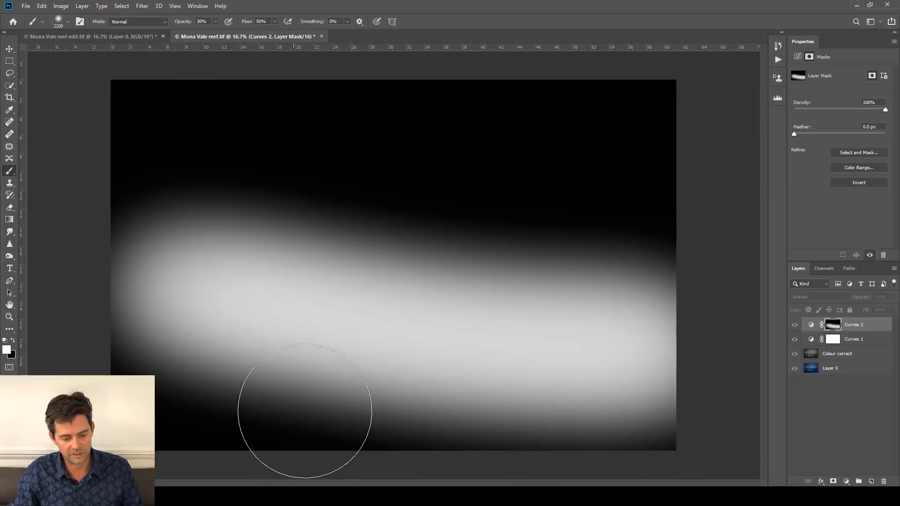
pyautogui.moveTo(536, 263)
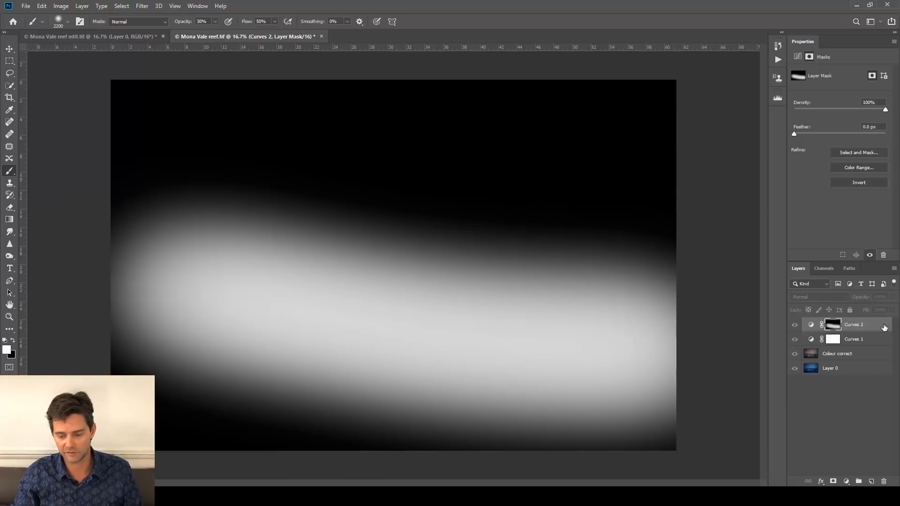
pyautogui.click(832, 325)
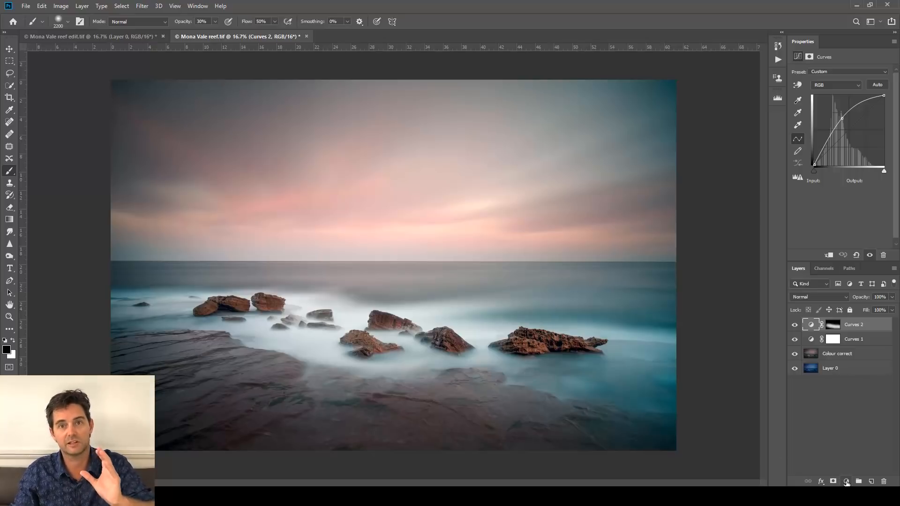
# Add a third Curves adjustment layer brightening the midtones and compare it on and off.
pyautogui.click(847, 482)
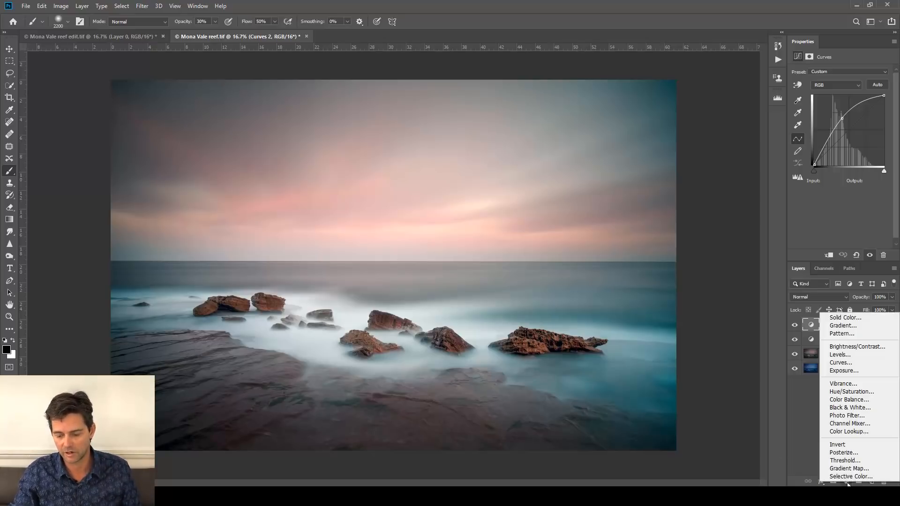
pyautogui.moveTo(841, 362)
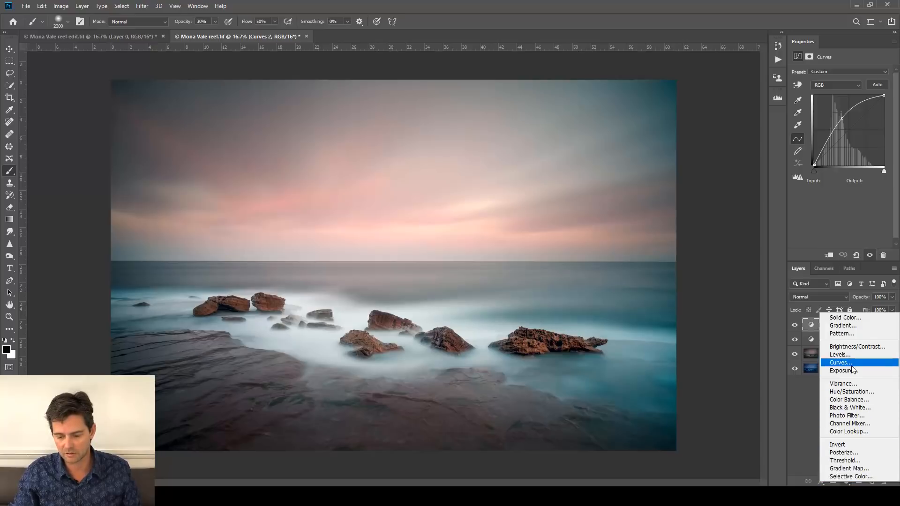
pyautogui.click(840, 362)
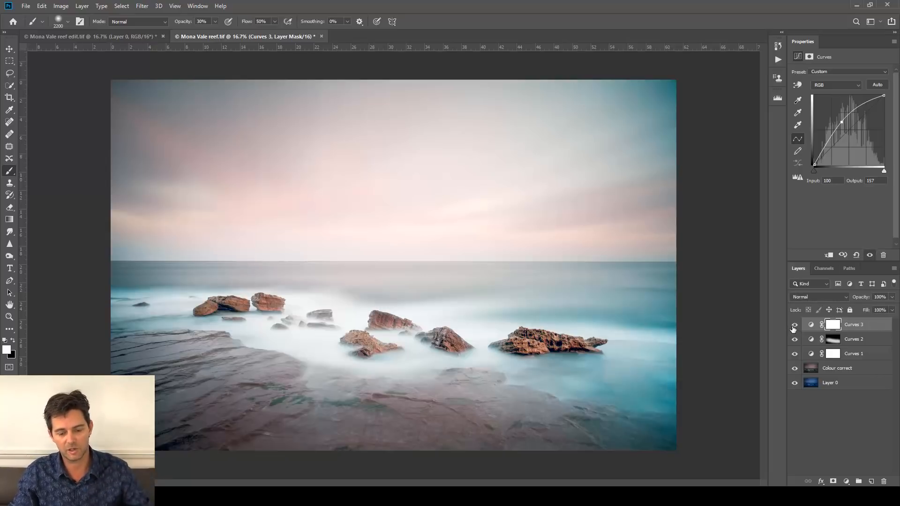
pyautogui.click(795, 328)
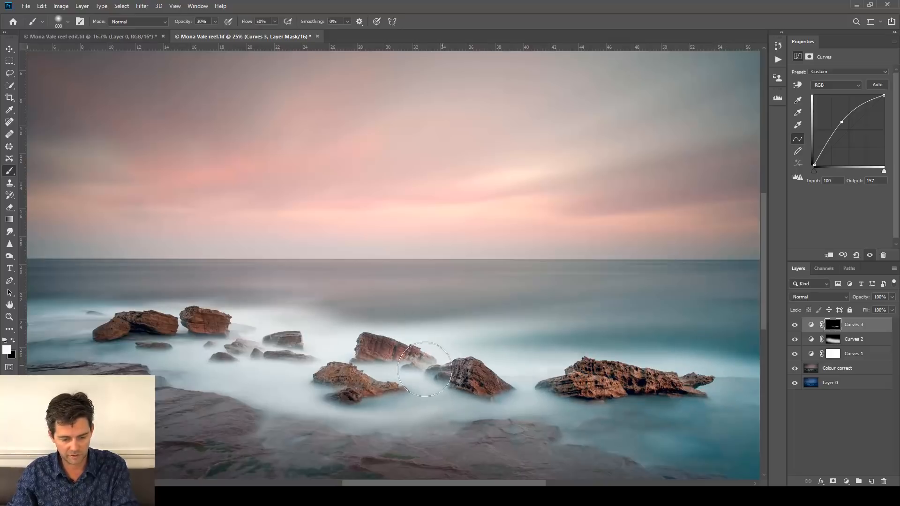
# Paint white across the mid-sea rocks on the Curves 3 mask to reveal the brightening.
pyautogui.moveTo(425, 368); pyautogui.dragTo(81, 322)
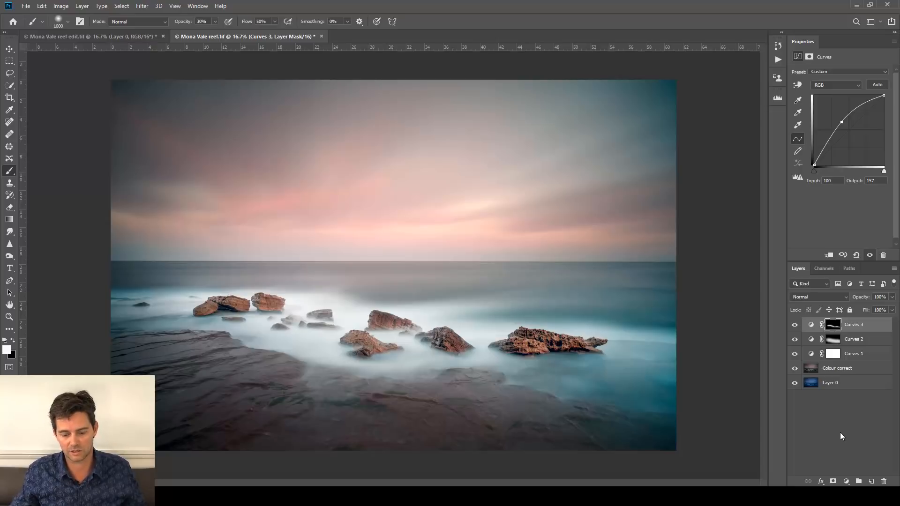
pyautogui.moveTo(539, 365)
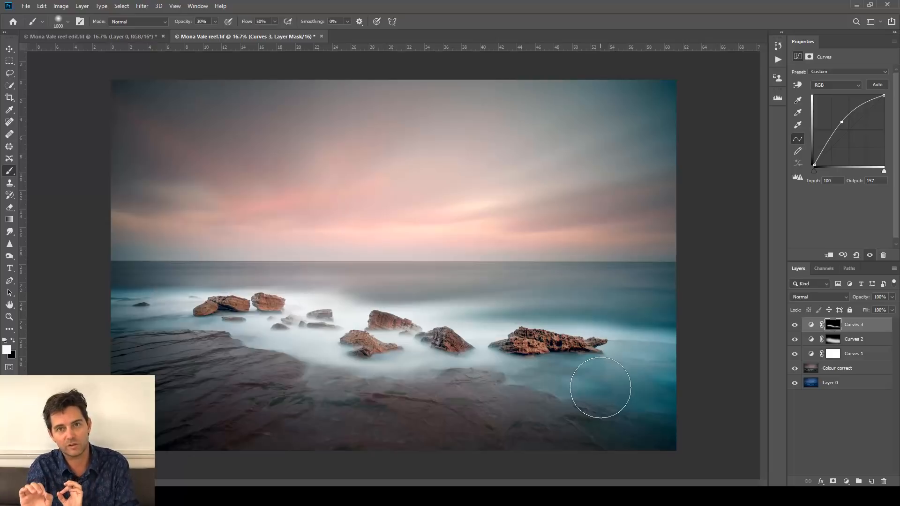
pyautogui.moveTo(585, 392)
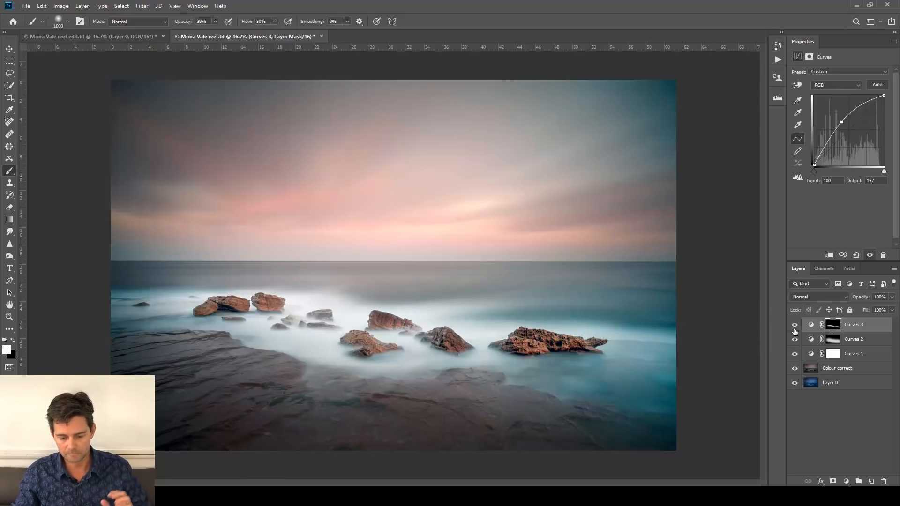
pyautogui.moveTo(284, 169)
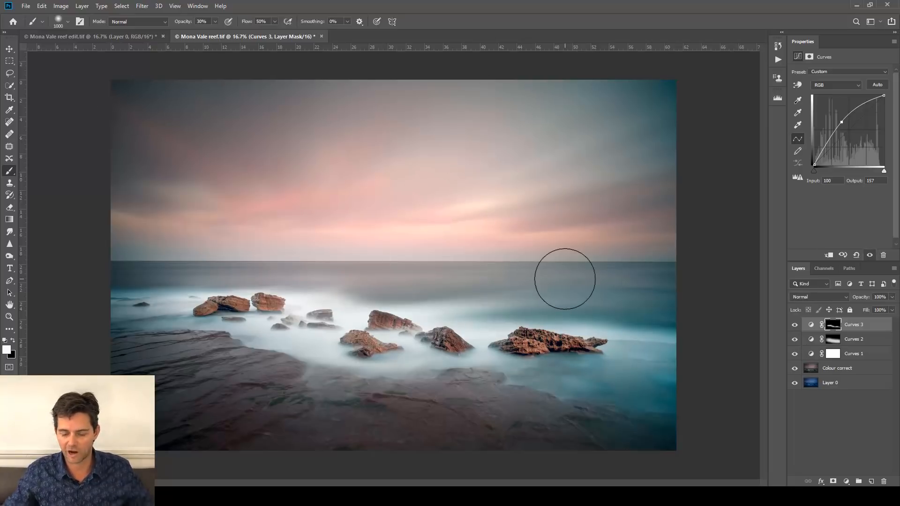
pyautogui.moveTo(730, 323)
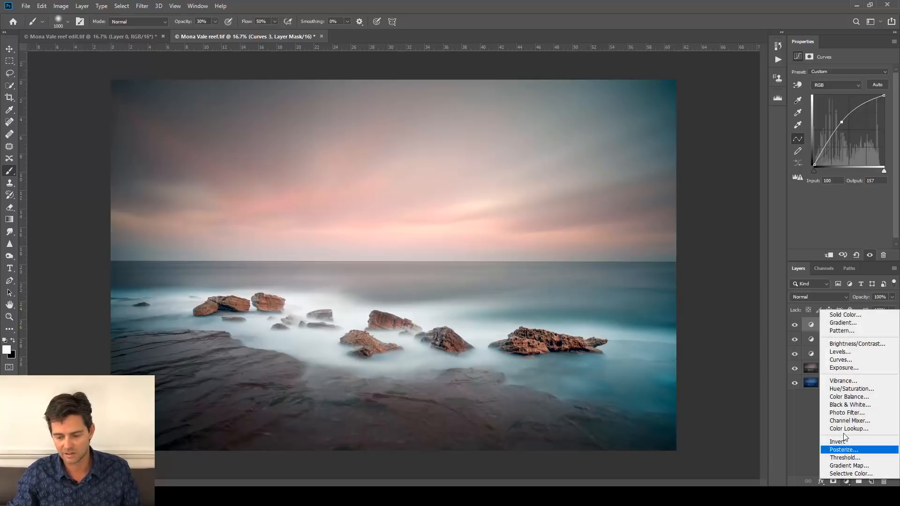
# Add a fourth Curves layer with the midpoint pulled down to darken, toggling it to compare.
pyautogui.click(839, 360)
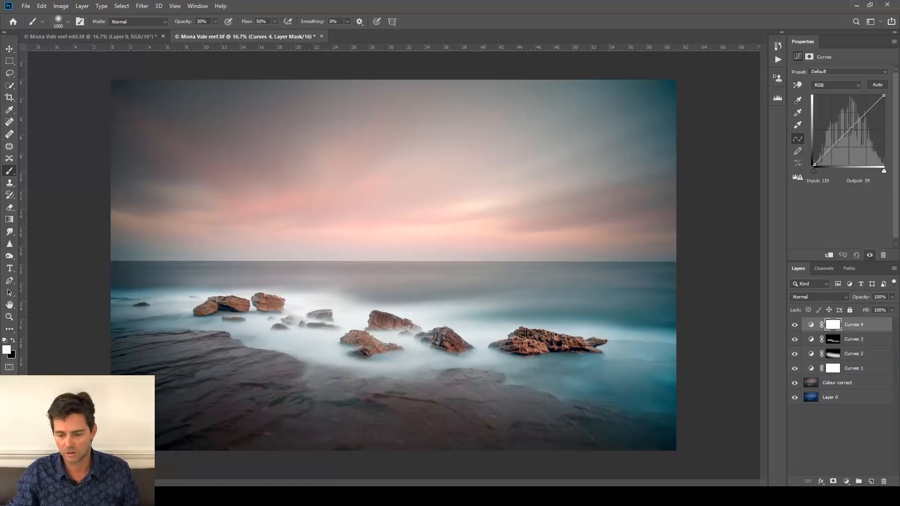
pyautogui.moveTo(841, 161); pyautogui.dragTo(849, 128)
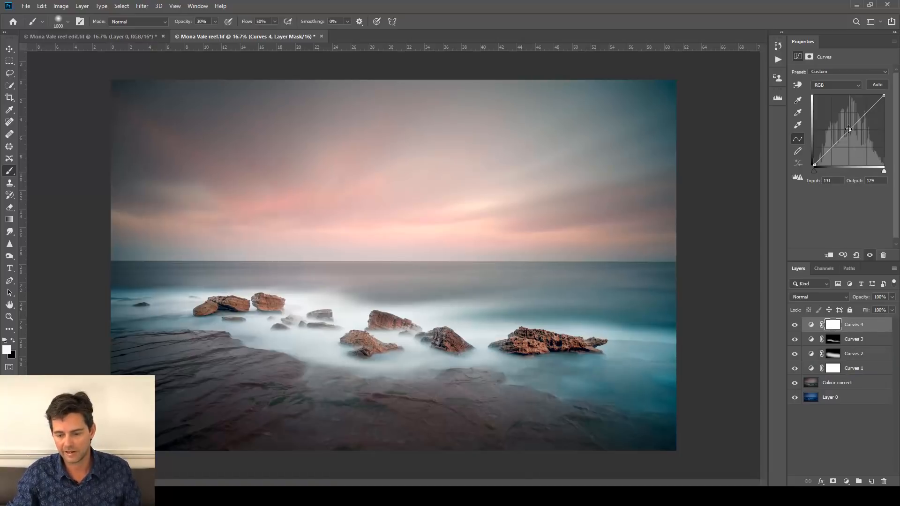
pyautogui.moveTo(849, 129); pyautogui.dragTo(856, 136)
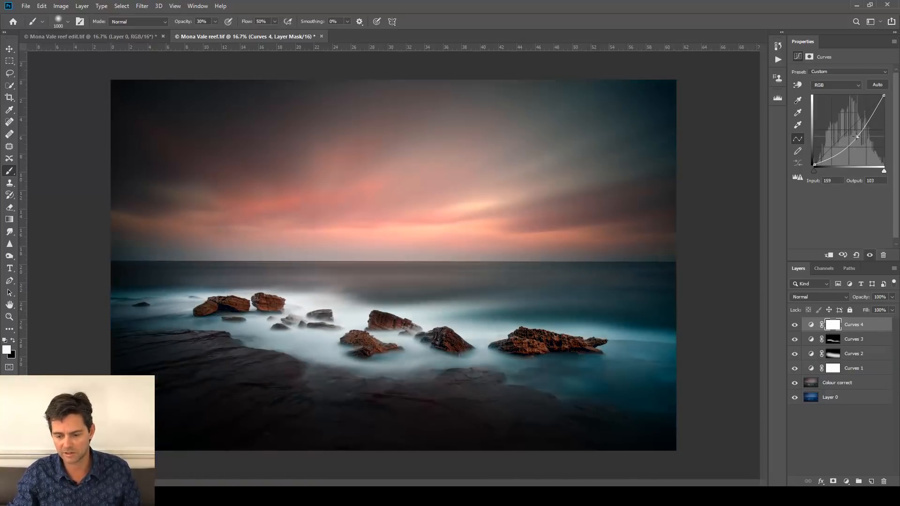
pyautogui.moveTo(856, 137); pyautogui.dragTo(858, 139)
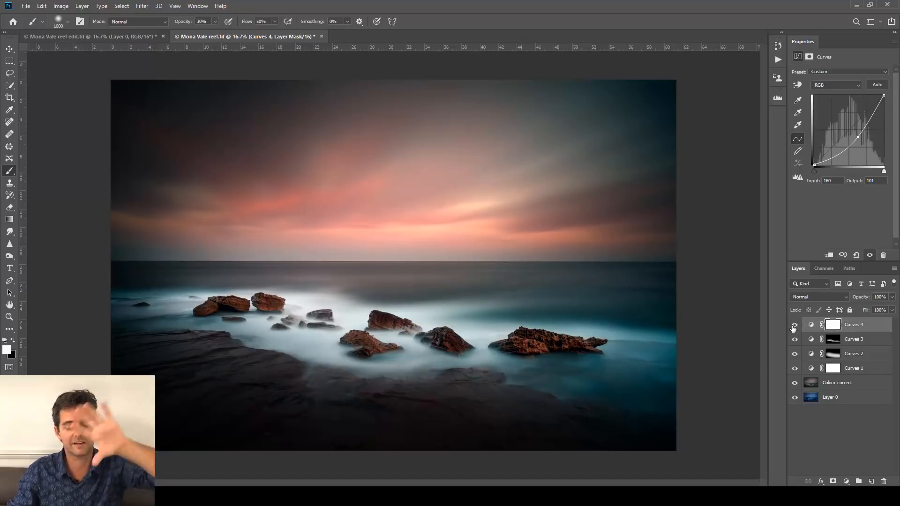
pyautogui.click(794, 326)
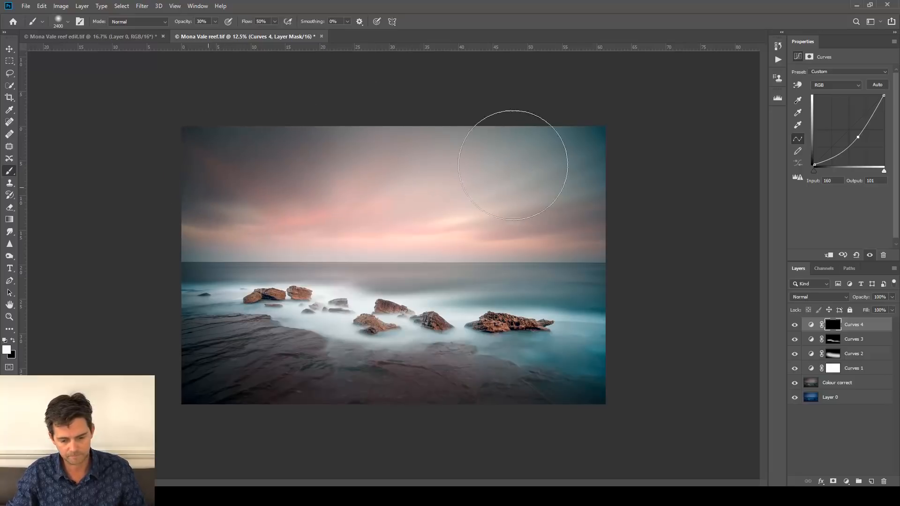
# Paint the Curves 4 mask over the upper sky and its top-left and top-right corners.
pyautogui.moveTo(513, 165); pyautogui.dragTo(478, 155)
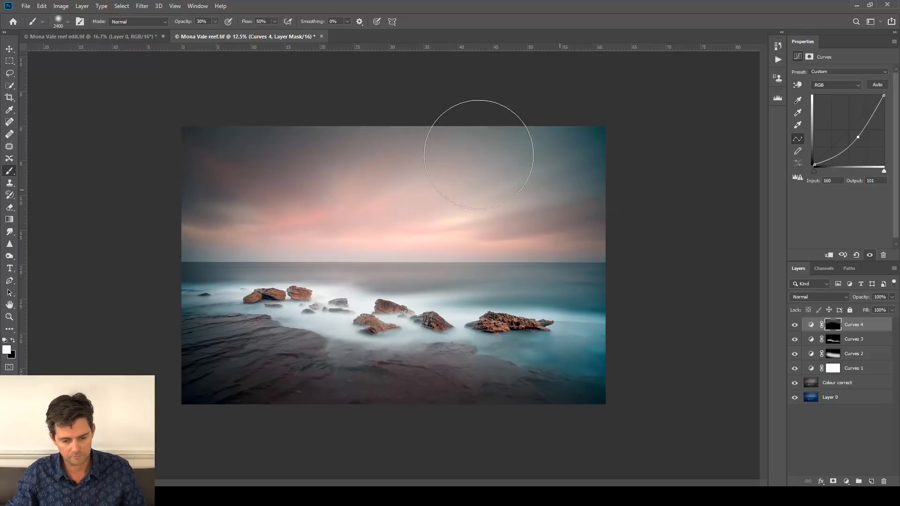
pyautogui.moveTo(479, 155); pyautogui.dragTo(244, 172)
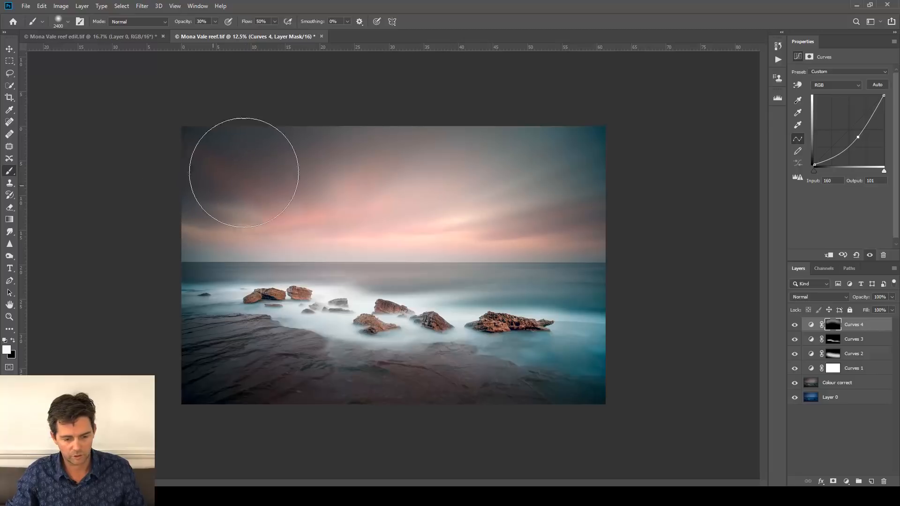
pyautogui.moveTo(242, 174); pyautogui.dragTo(563, 172)
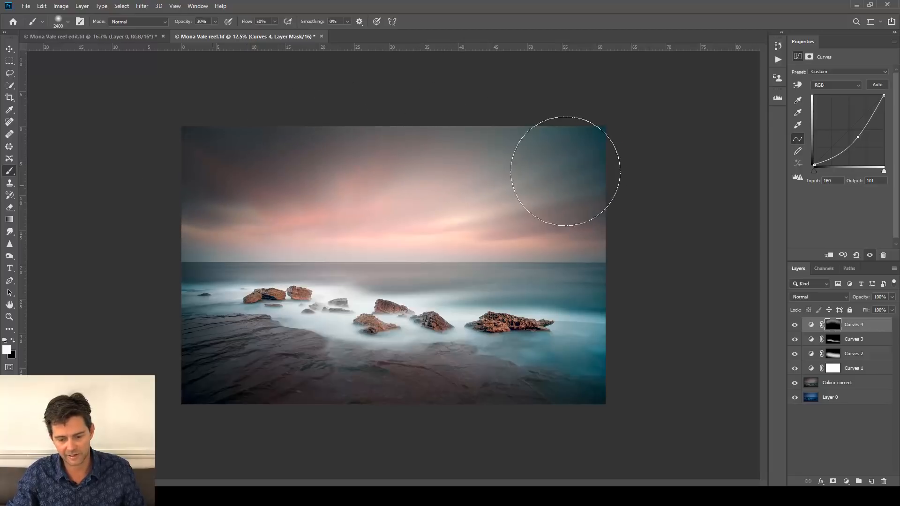
pyautogui.moveTo(564, 171); pyautogui.dragTo(329, 150)
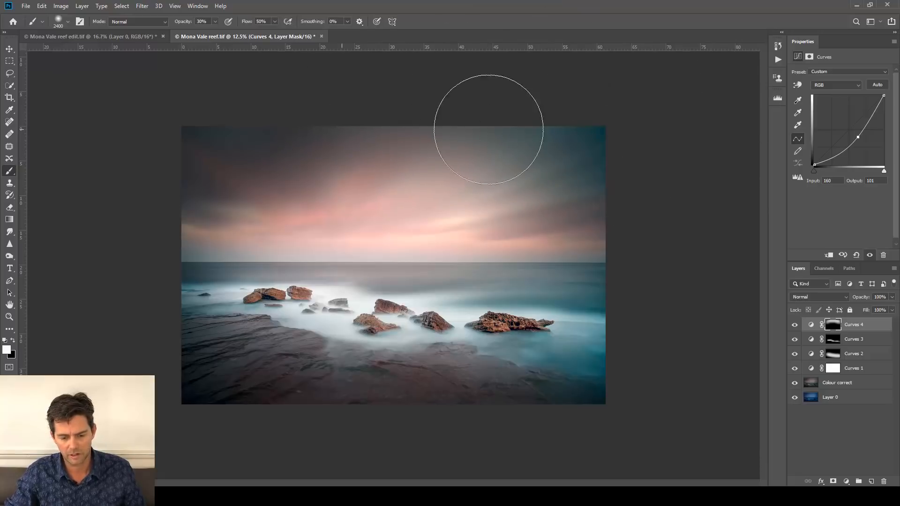
pyautogui.moveTo(681, 192)
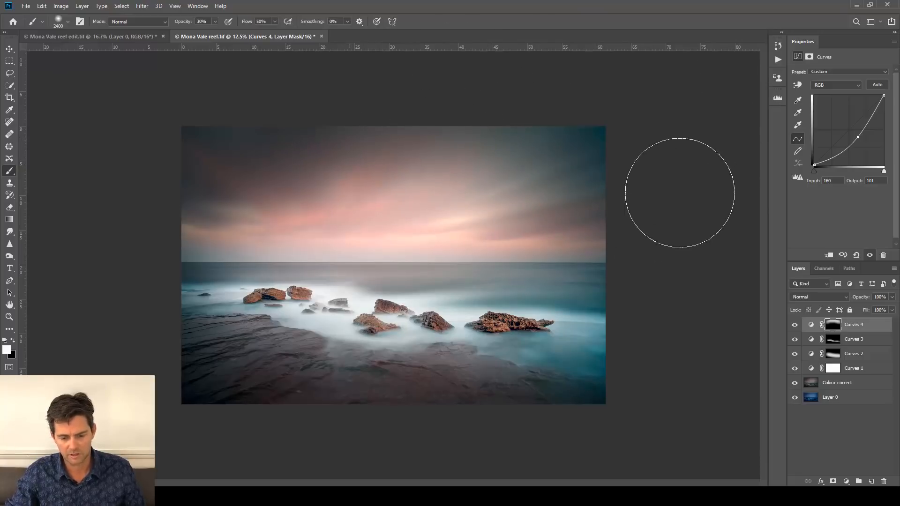
pyautogui.moveTo(629, 445)
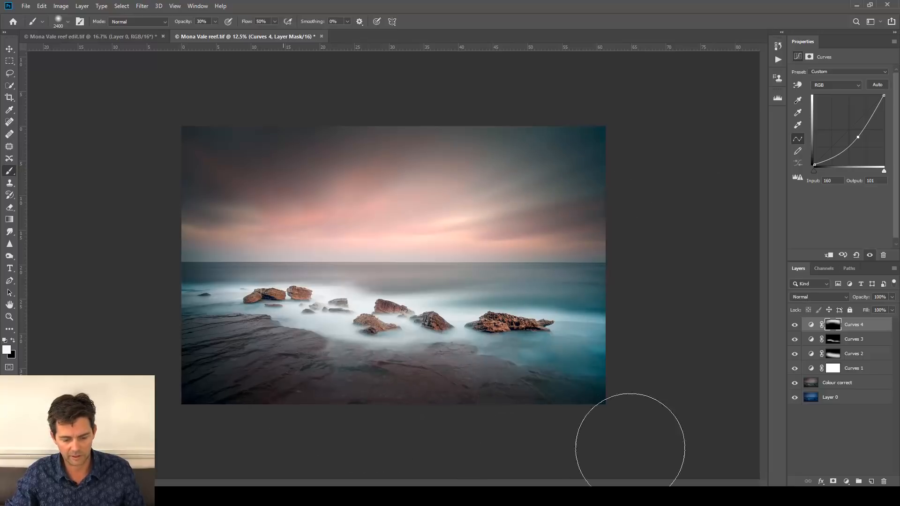
pyautogui.moveTo(417, 175)
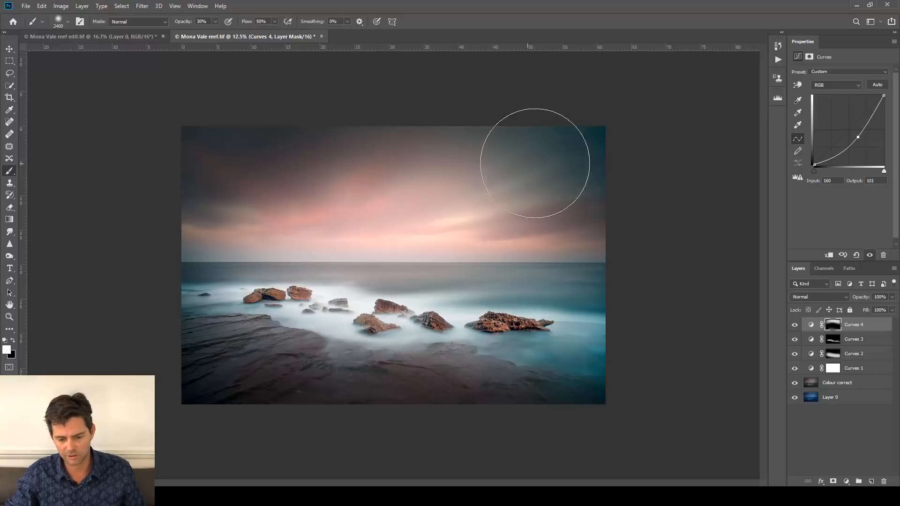
pyautogui.moveTo(329, 158)
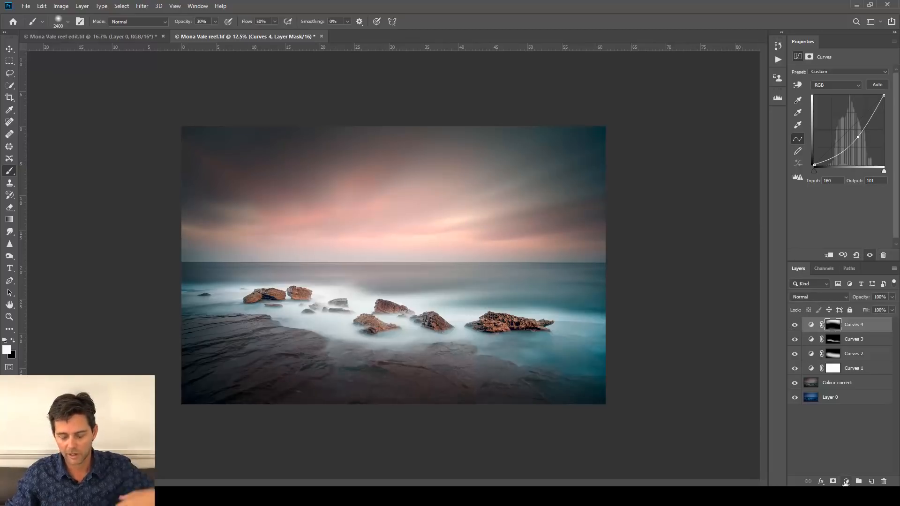
# Add a fifth Curves adjustment layer above the stack.
pyautogui.click(834, 482)
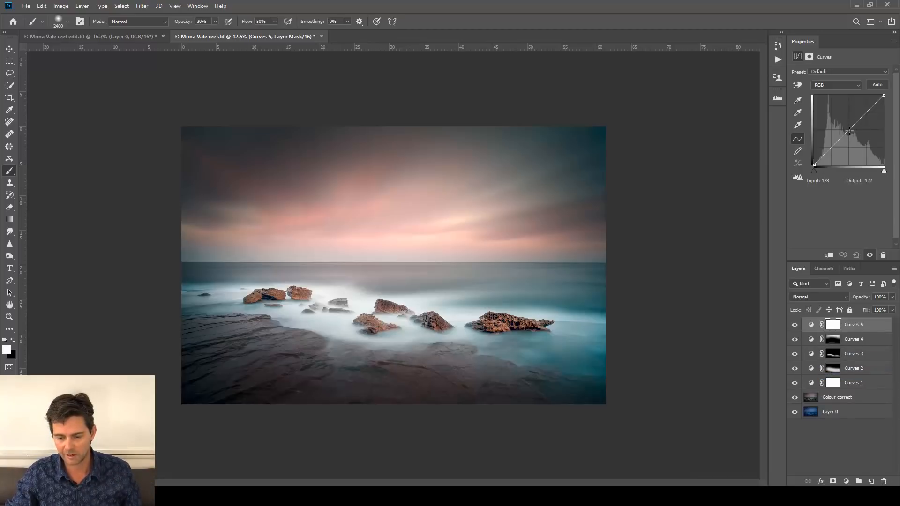
# Pull Curves 5's midtones down strongly and paint the darkening into the upper sky.
pyautogui.moveTo(851, 132); pyautogui.dragTo(853, 134)
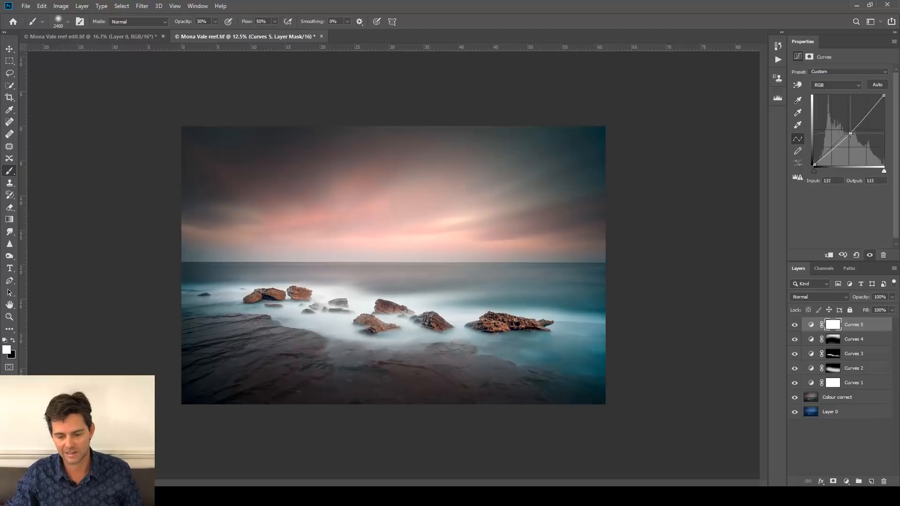
pyautogui.moveTo(851, 132); pyautogui.dragTo(855, 140)
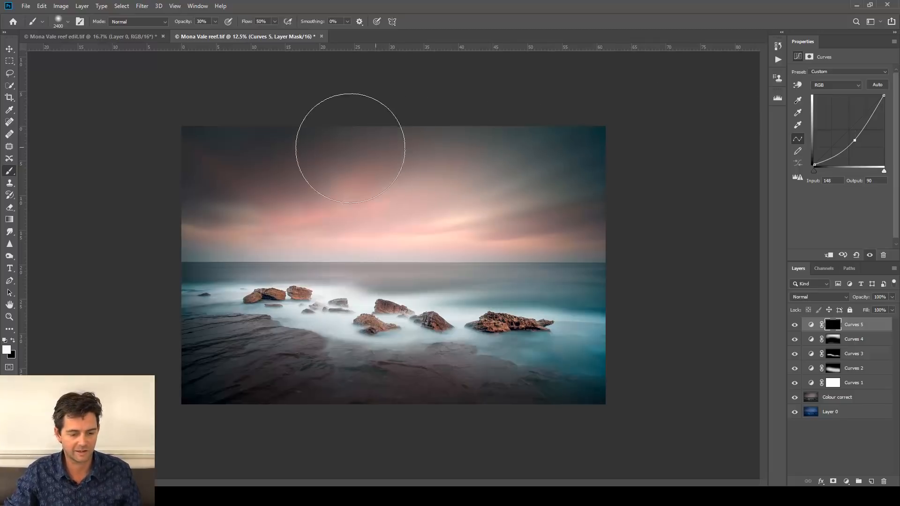
pyautogui.moveTo(350, 150); pyautogui.dragTo(383, 142)
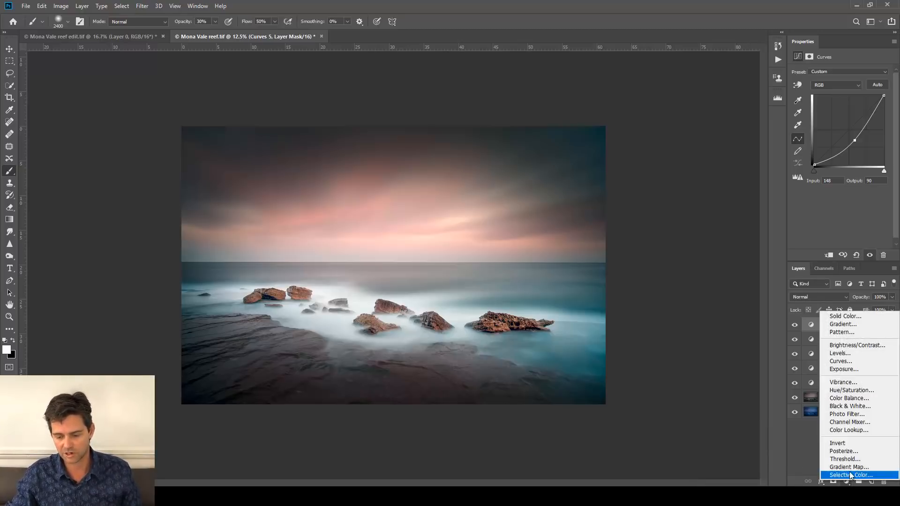
# Add a sixth Curves layer with an S-curve: raised highlights, lowered shadows.
pyautogui.click(840, 361)
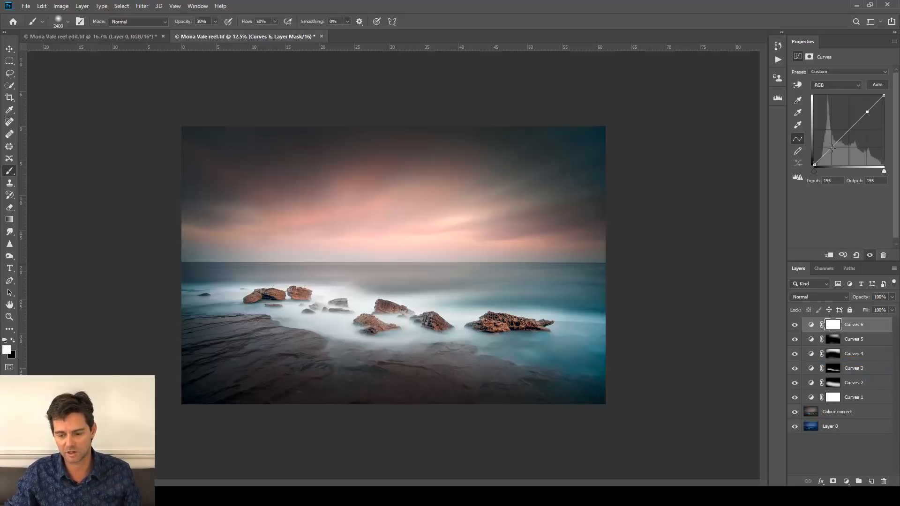
pyautogui.moveTo(867, 112); pyautogui.dragTo(833, 149)
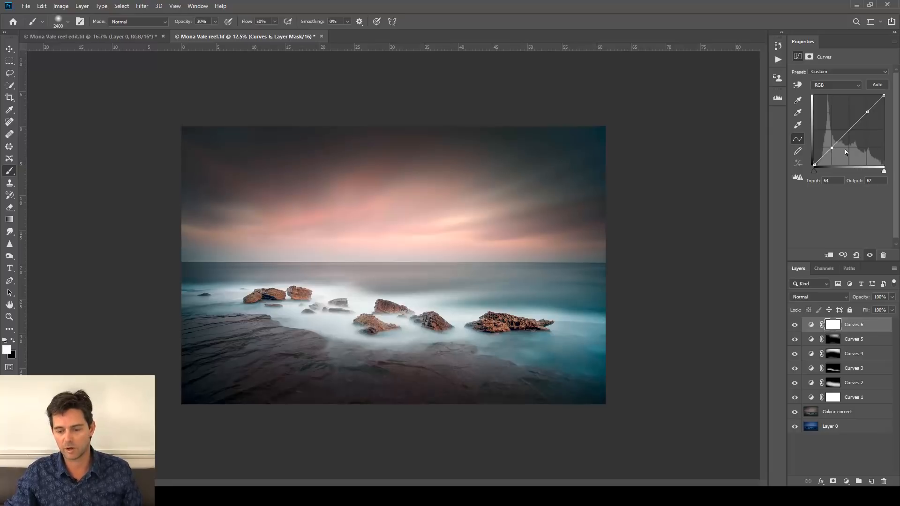
pyautogui.moveTo(845, 147); pyautogui.dragTo(833, 151)
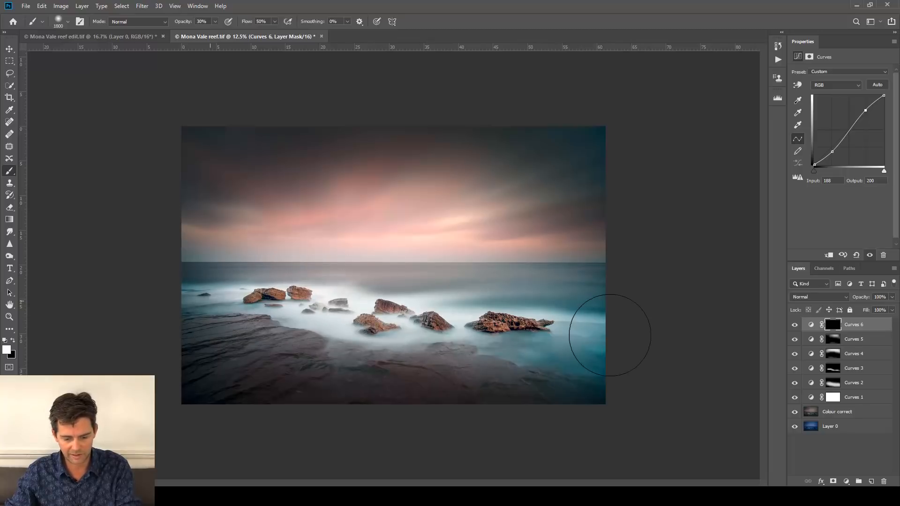
# Paint the contrast through the mask into the right sea and left edge of the scene.
pyautogui.moveTo(610, 334); pyautogui.dragTo(167, 291)
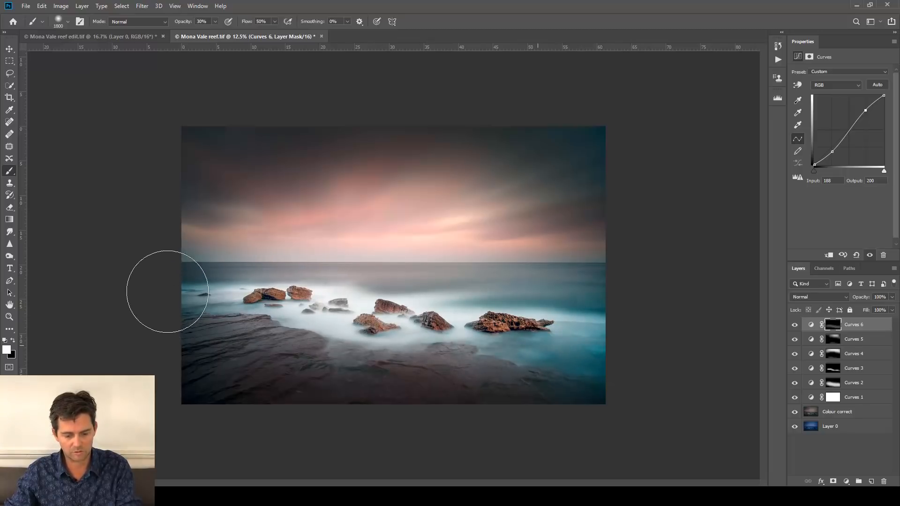
pyautogui.moveTo(159, 205)
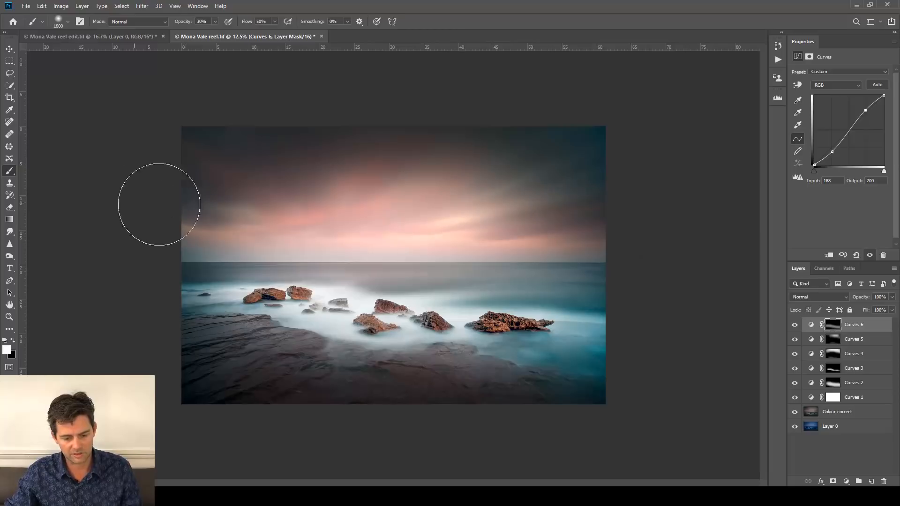
pyautogui.moveTo(160, 205); pyautogui.dragTo(475, 234)
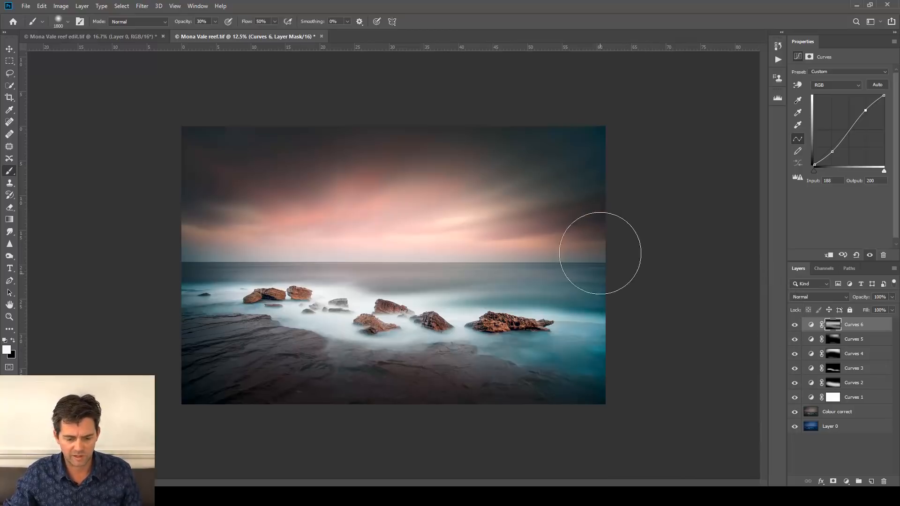
pyautogui.moveTo(208, 124)
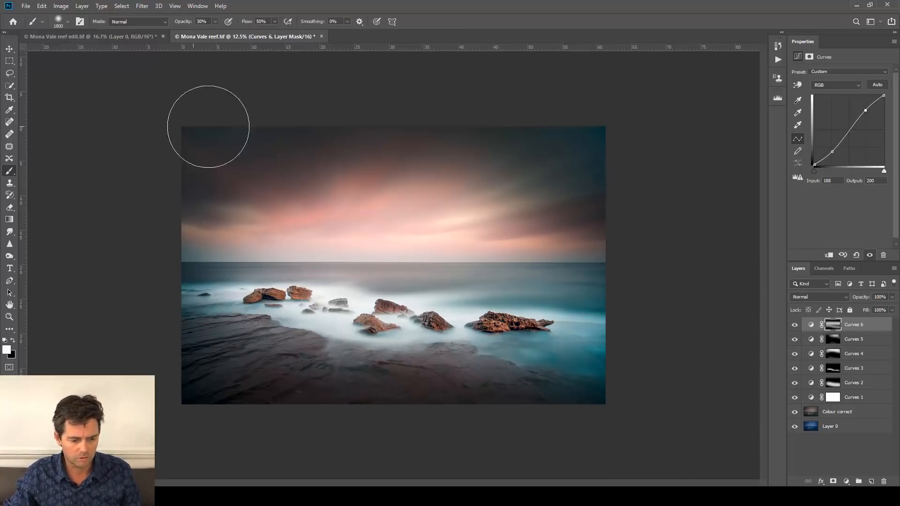
pyautogui.moveTo(694, 291)
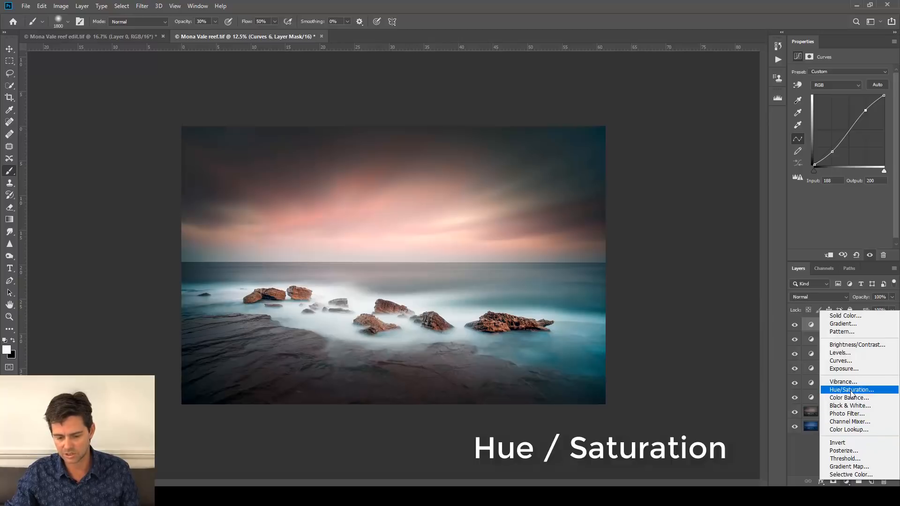
# Add a Hue/Saturation layer sampling the blue corner and cut Cyans saturation to -95.
pyautogui.click(851, 390)
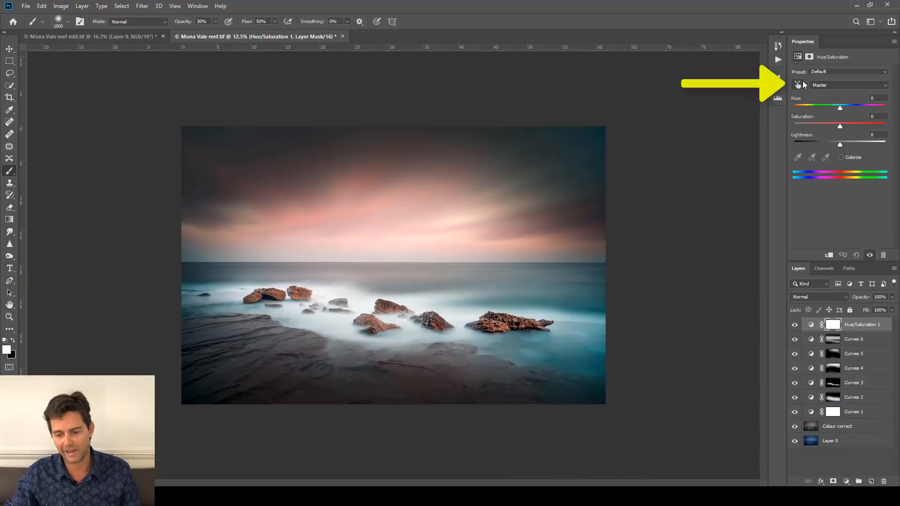
pyautogui.moveTo(797, 85)
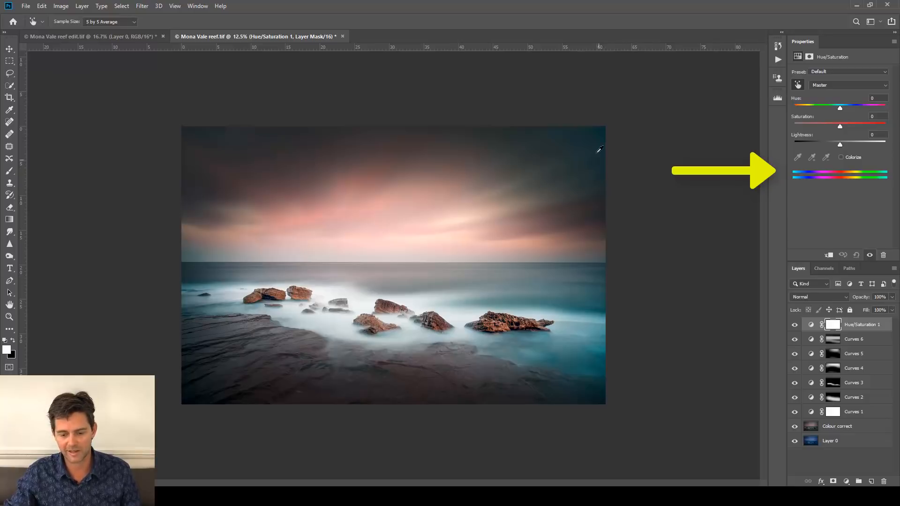
pyautogui.click(848, 86)
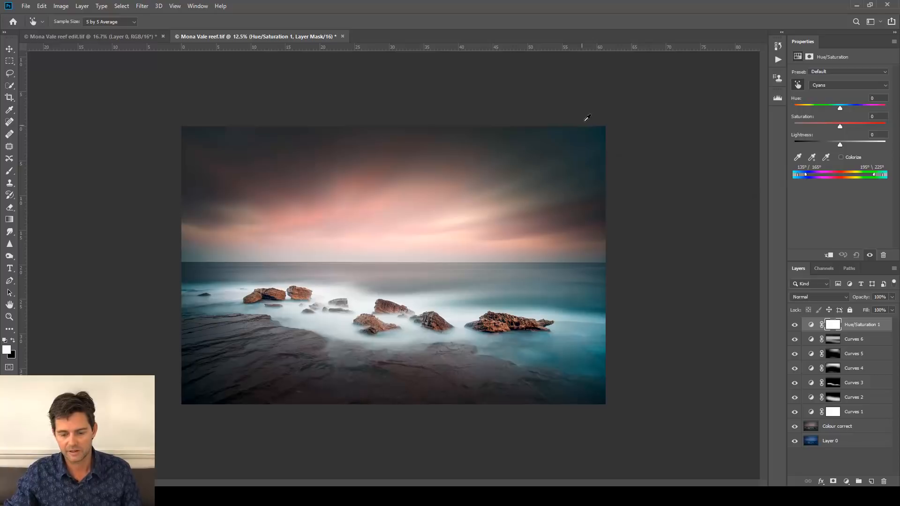
pyautogui.moveTo(823, 140)
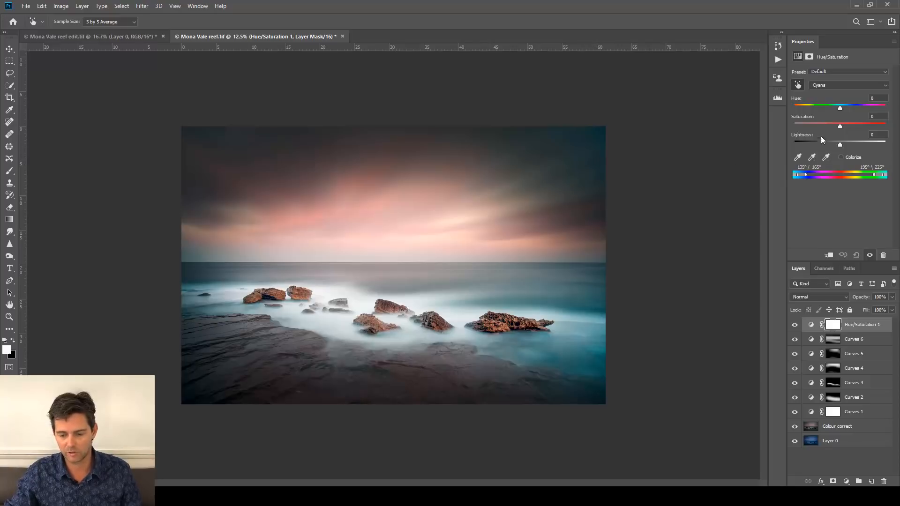
pyautogui.moveTo(840, 128)
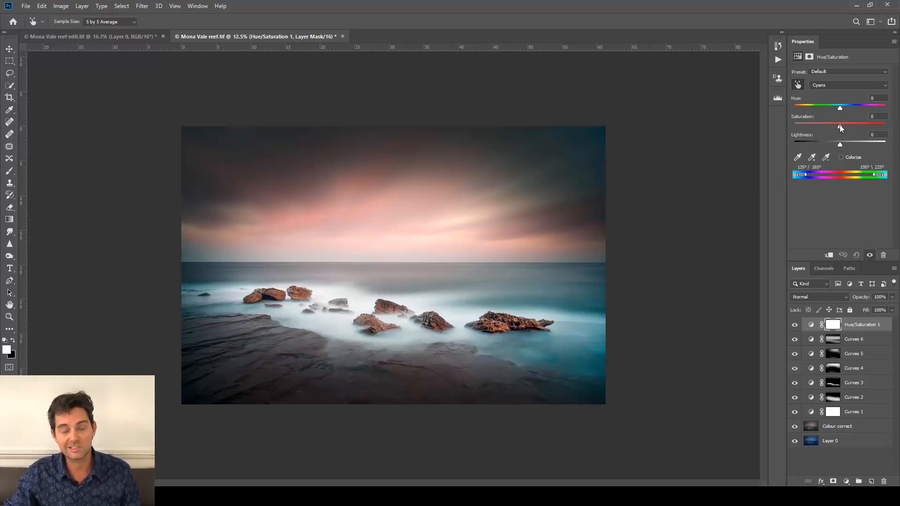
pyautogui.moveTo(841, 124); pyautogui.dragTo(817, 124)
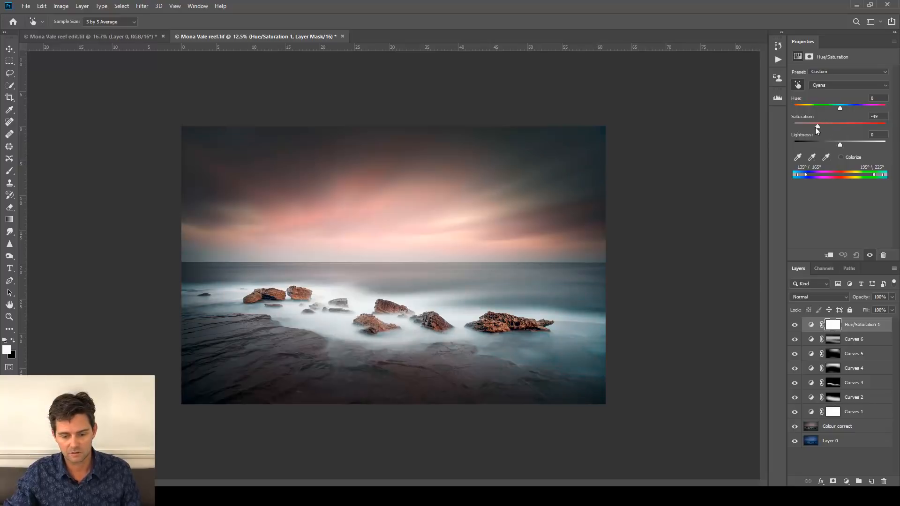
pyautogui.moveTo(817, 127); pyautogui.dragTo(802, 127)
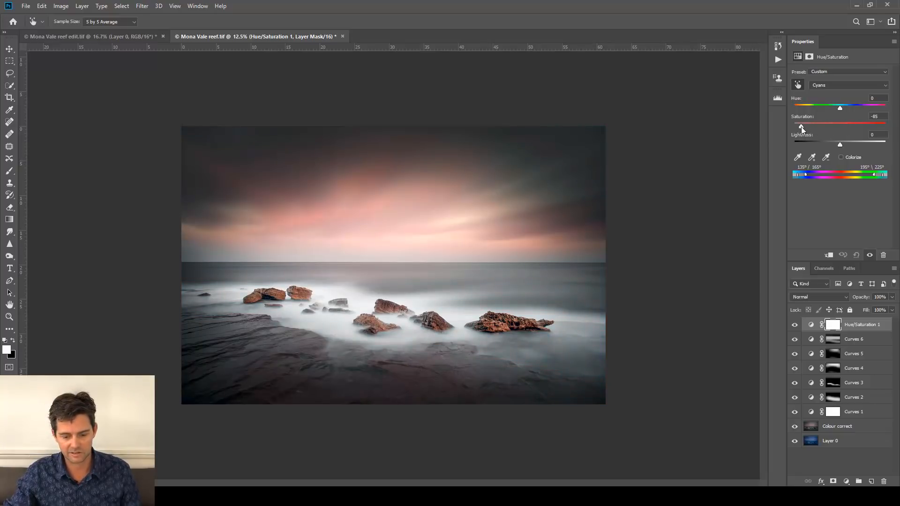
pyautogui.click(795, 325)
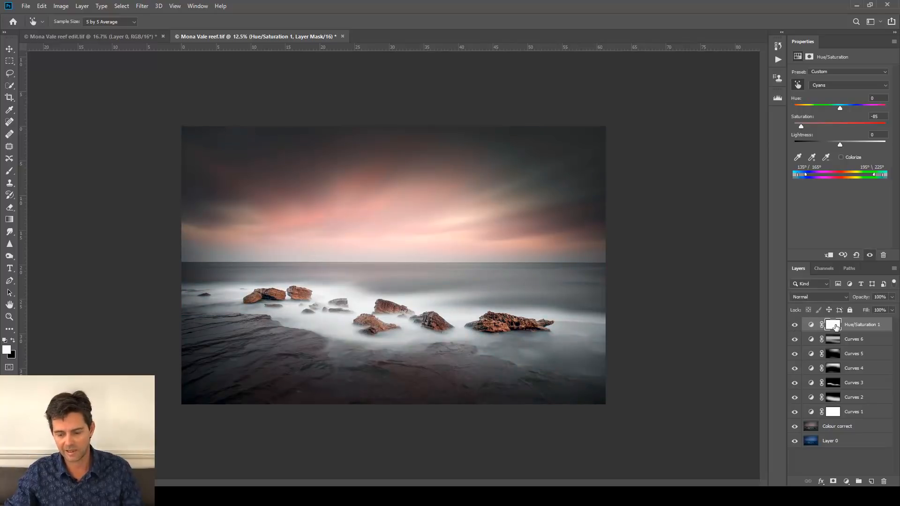
# Paint the cyan desaturation through the mask into the bottom-right water.
pyautogui.click(833, 324)
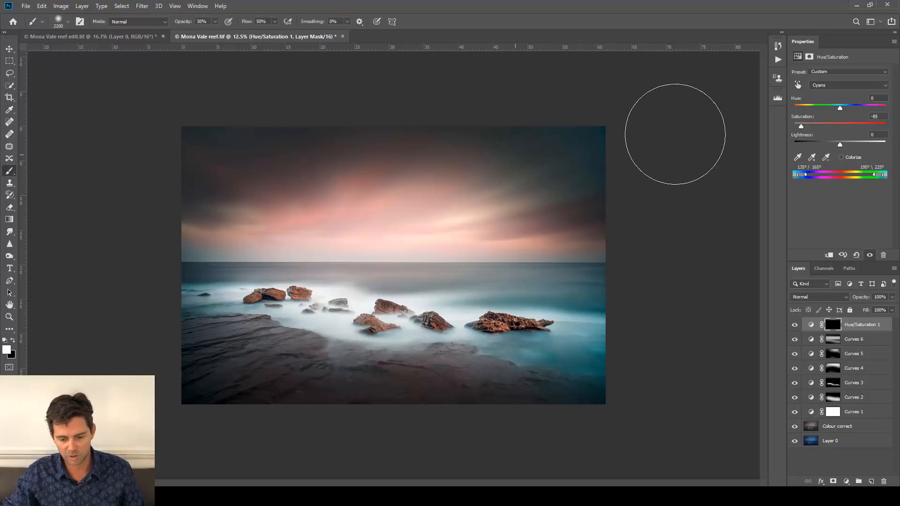
pyautogui.moveTo(94, 186)
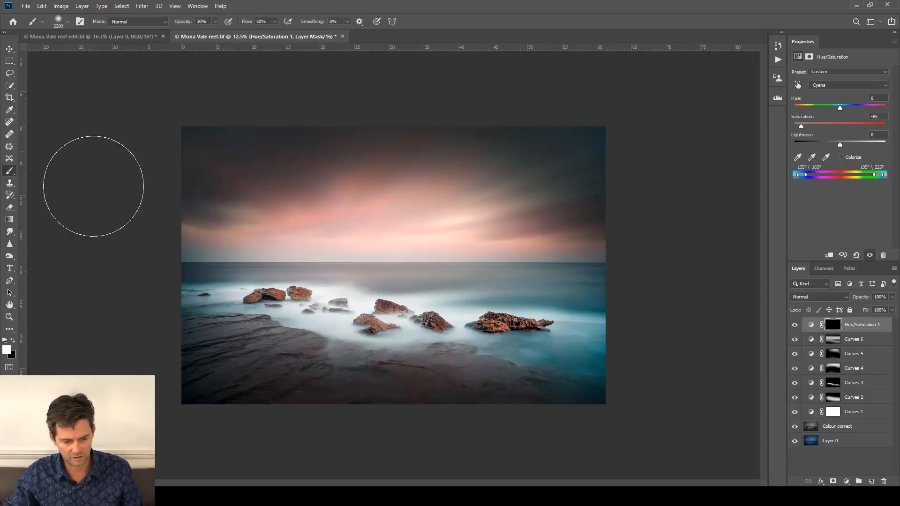
pyautogui.moveTo(449, 402)
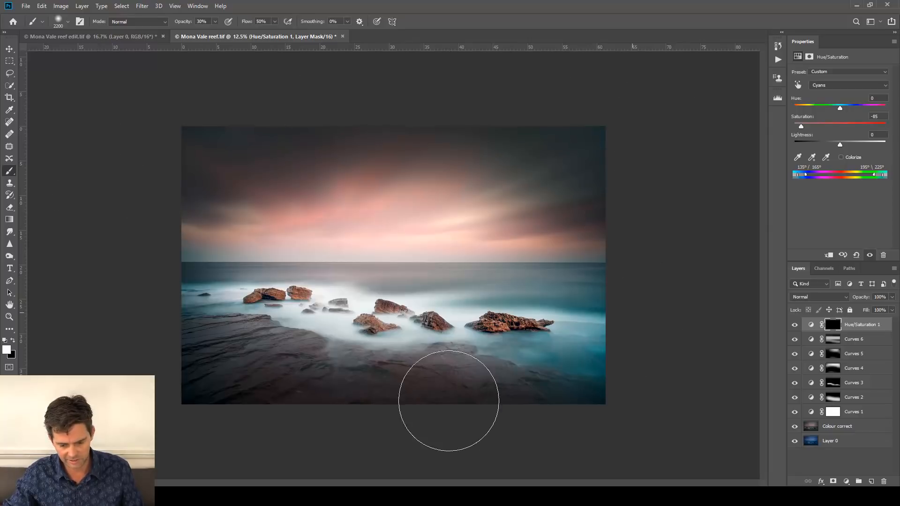
pyautogui.moveTo(585, 378)
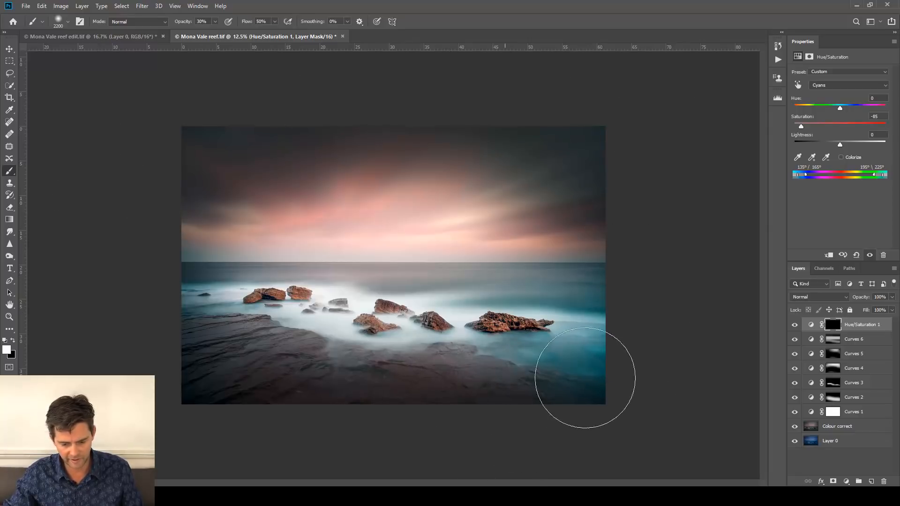
pyautogui.moveTo(585, 377); pyautogui.dragTo(514, 327)
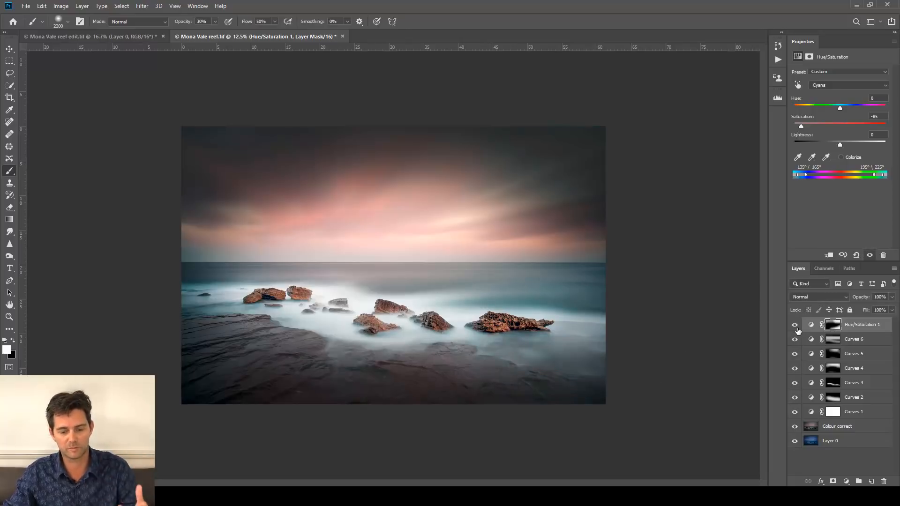
pyautogui.moveTo(795, 340)
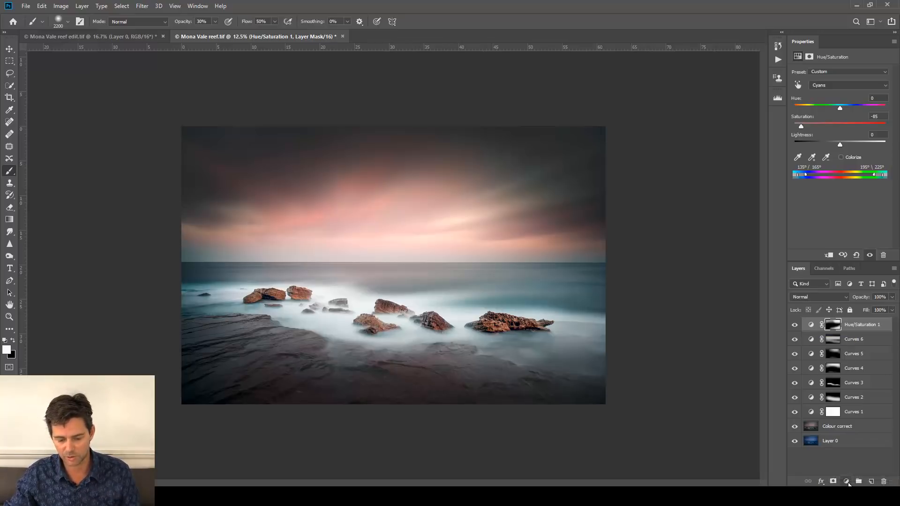
# Add a second Hue/Saturation layer with Master Saturation at +15.
pyautogui.click(847, 482)
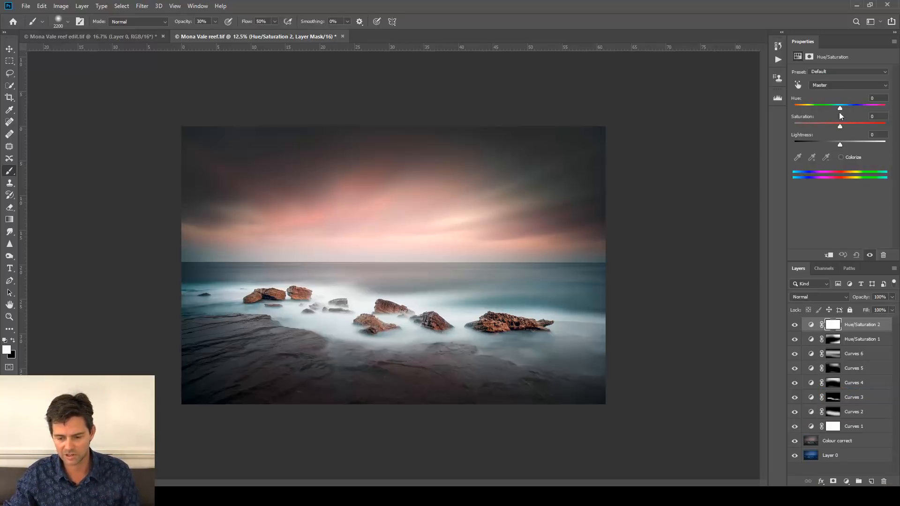
pyautogui.moveTo(841, 126); pyautogui.dragTo(849, 125)
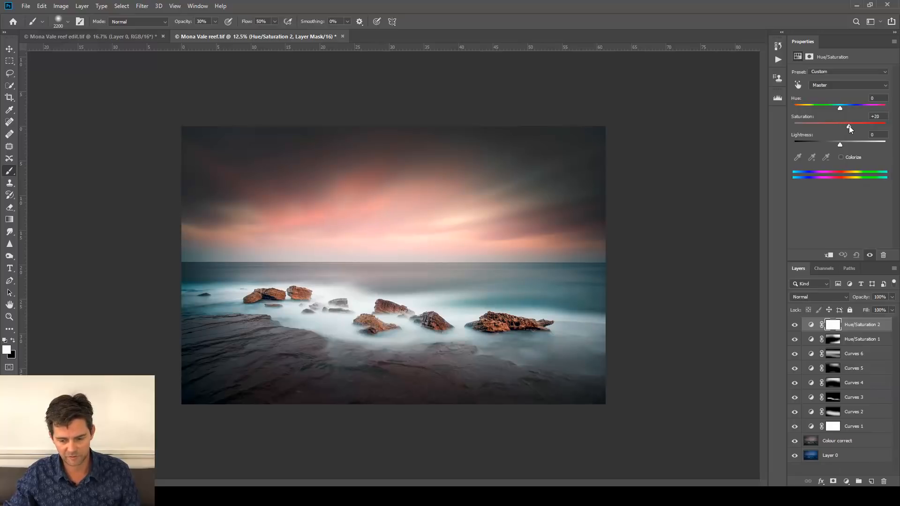
pyautogui.moveTo(856, 123); pyautogui.dragTo(849, 124)
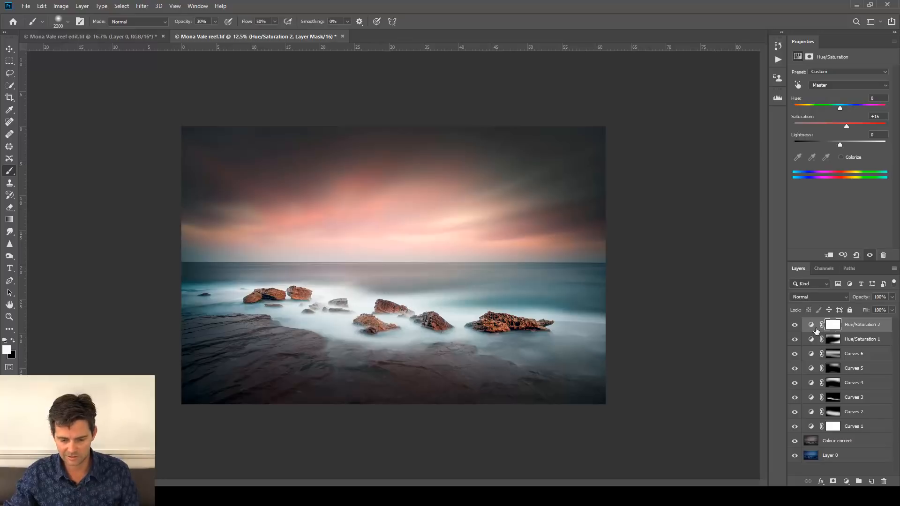
pyautogui.click(795, 324)
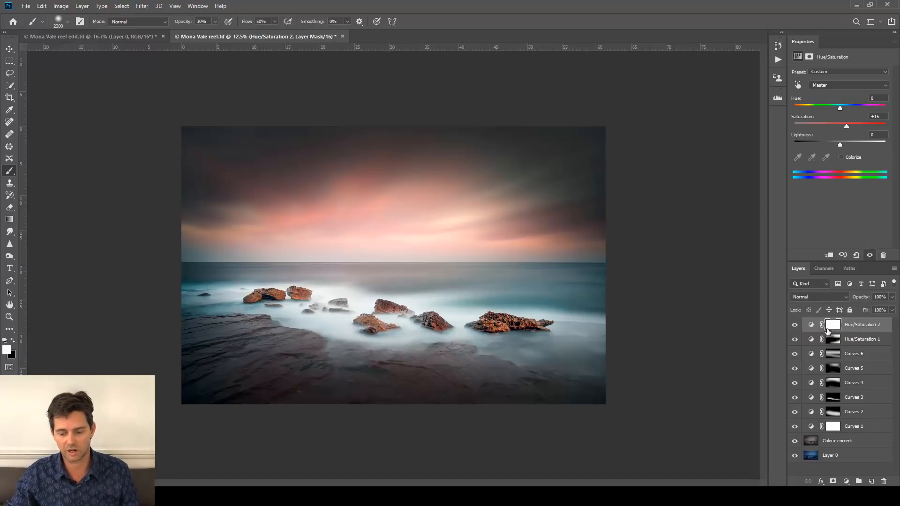
pyautogui.moveTo(833, 326)
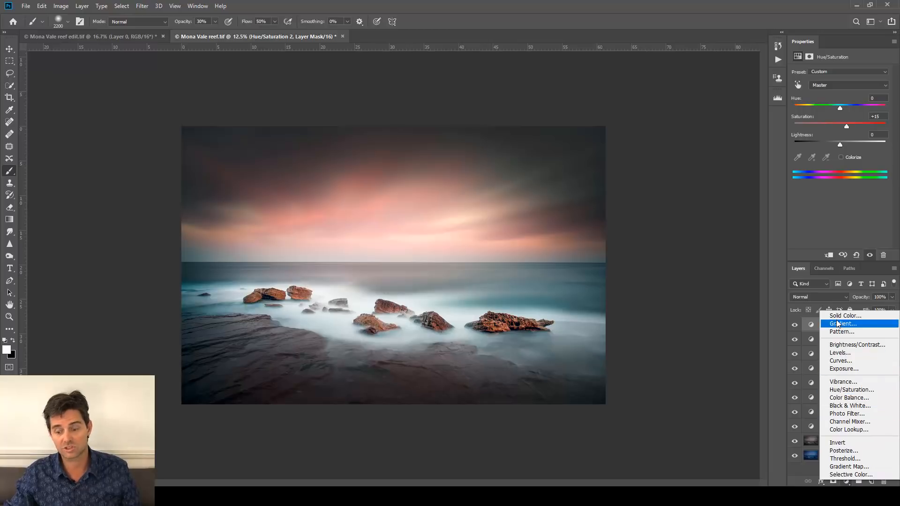
# Add a Solid Color fill layer, settling on medium purple #854089 after trying orange.
pyautogui.click(844, 315)
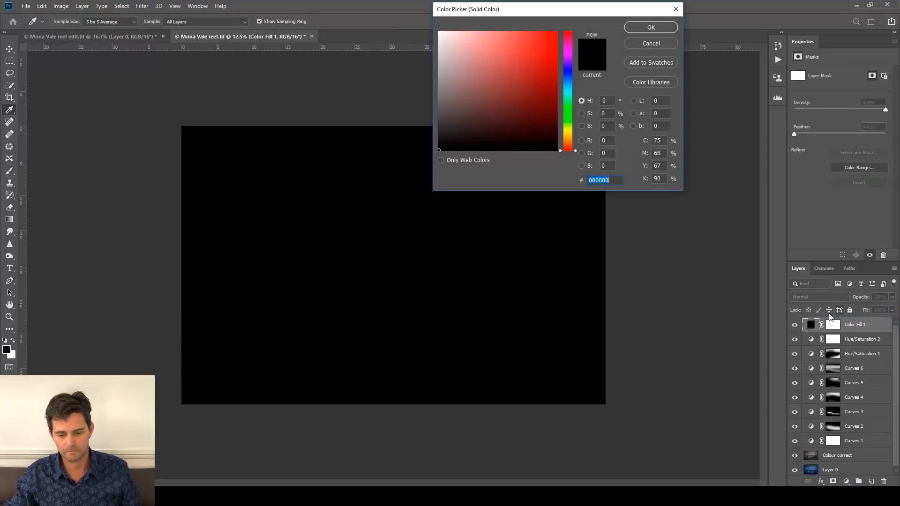
pyautogui.click(568, 54)
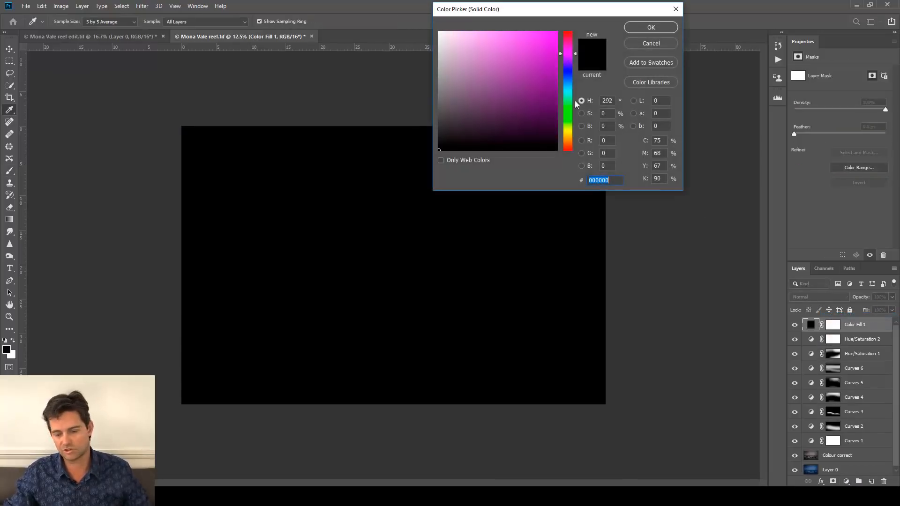
pyautogui.click(569, 139)
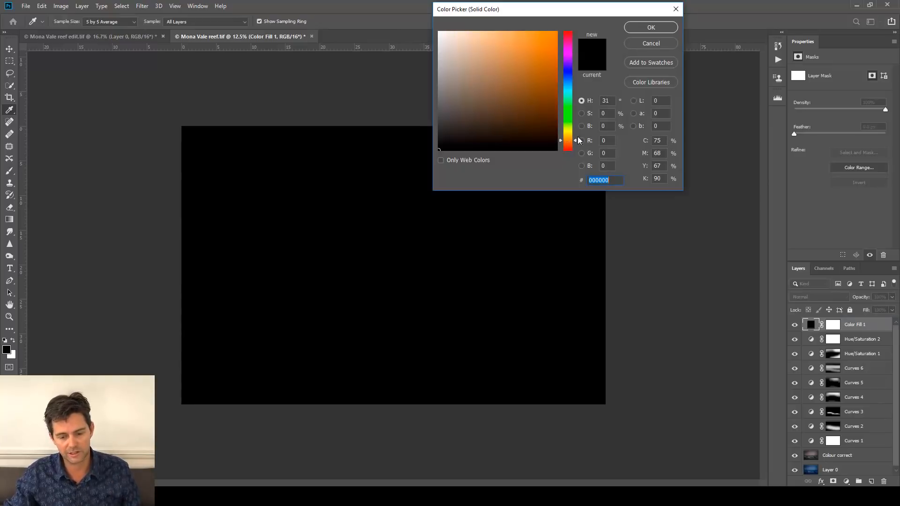
pyautogui.click(492, 86)
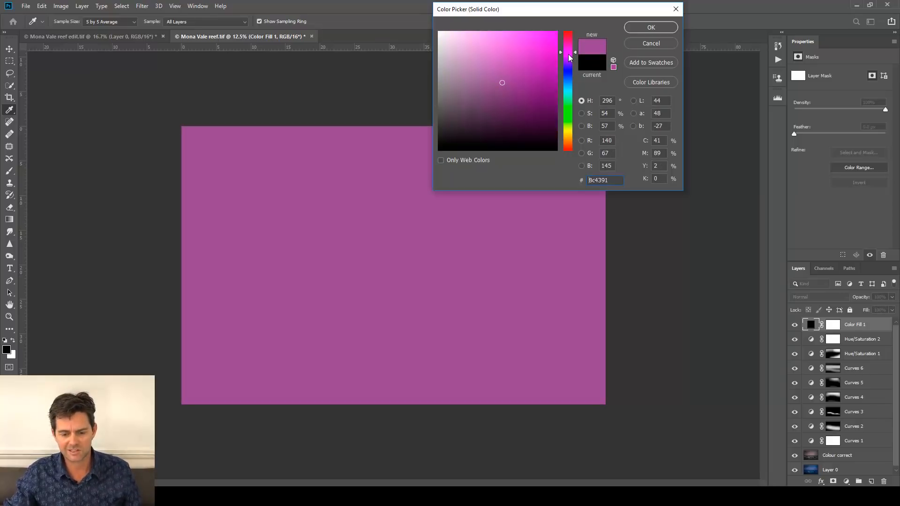
pyautogui.moveTo(574, 53); pyautogui.dragTo(574, 55)
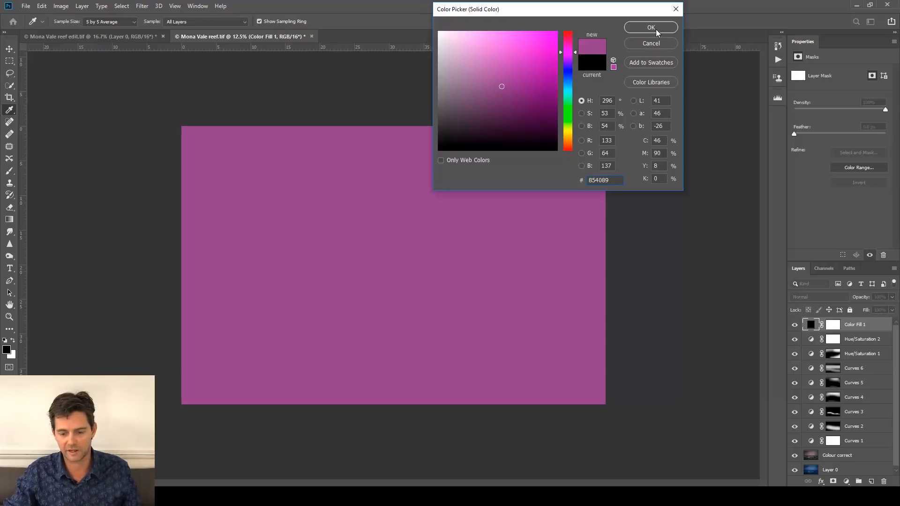
pyautogui.click(650, 28)
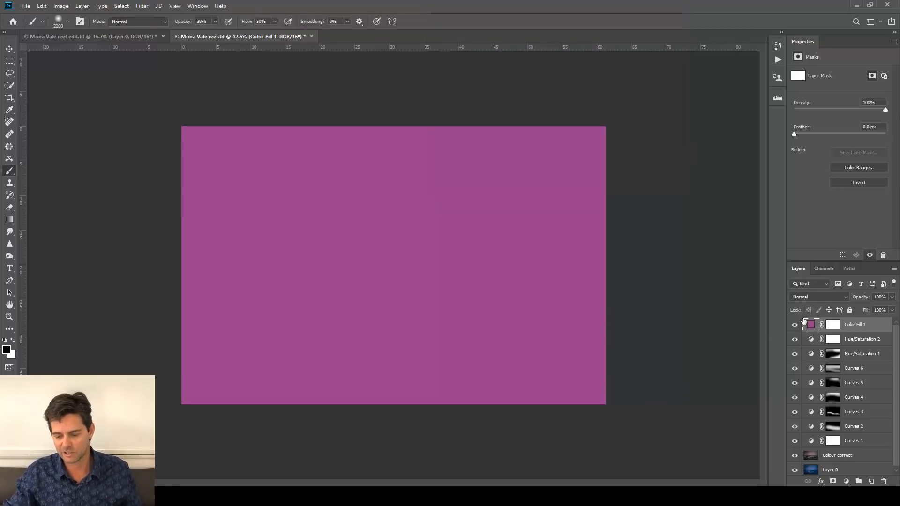
pyautogui.moveTo(833, 301)
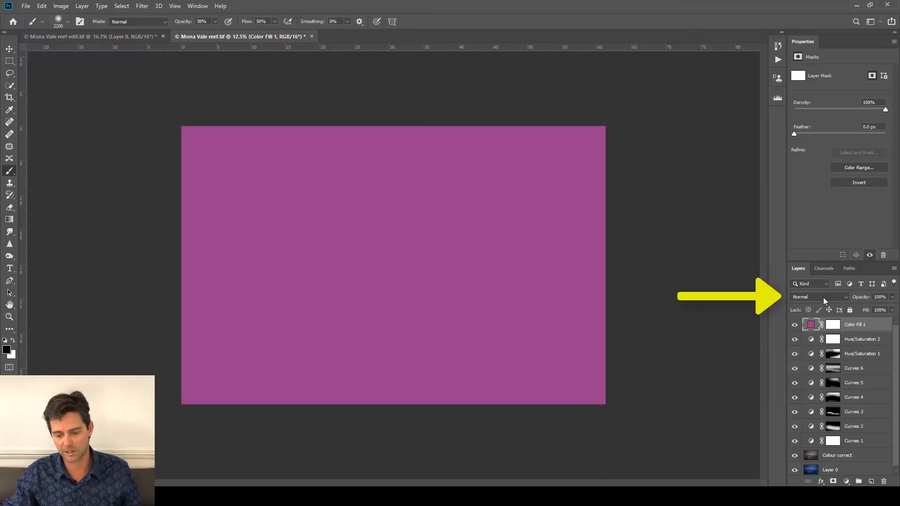
# Set Color Fill 1's blend mode to Soft Light and reopen its colour.
pyautogui.click(819, 297)
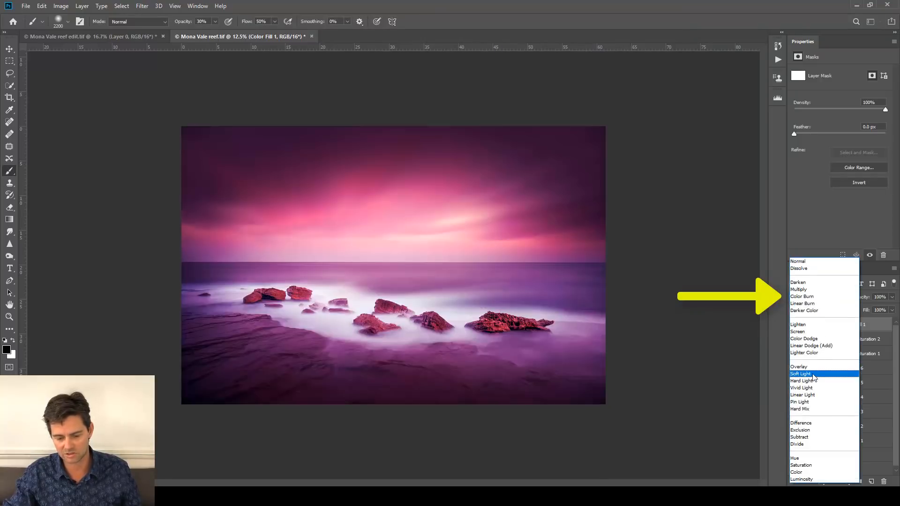
pyautogui.click(802, 374)
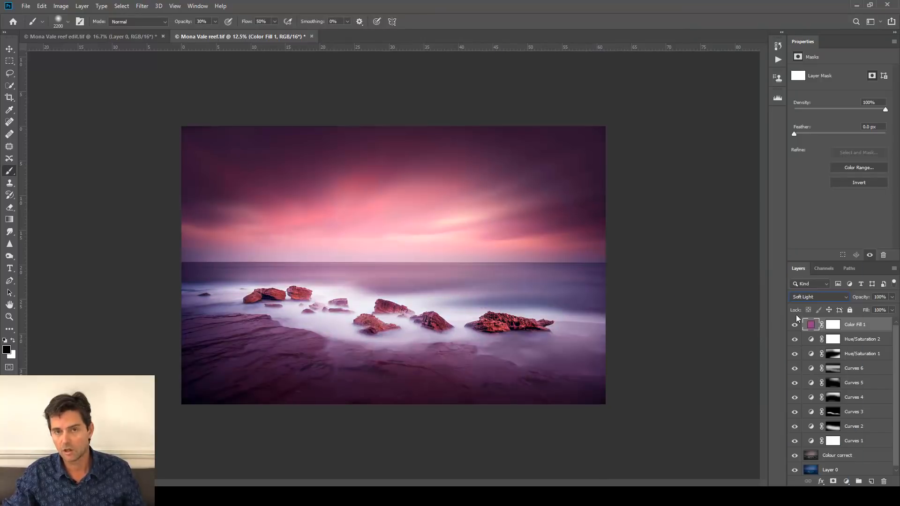
pyautogui.click(795, 324)
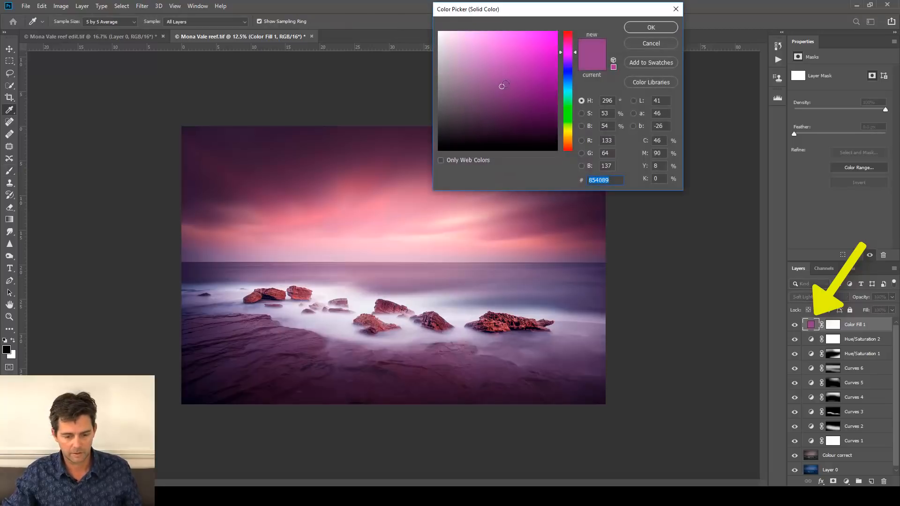
# Change the fill colour to the softer muted purple #7d4680.
pyautogui.click(517, 70)
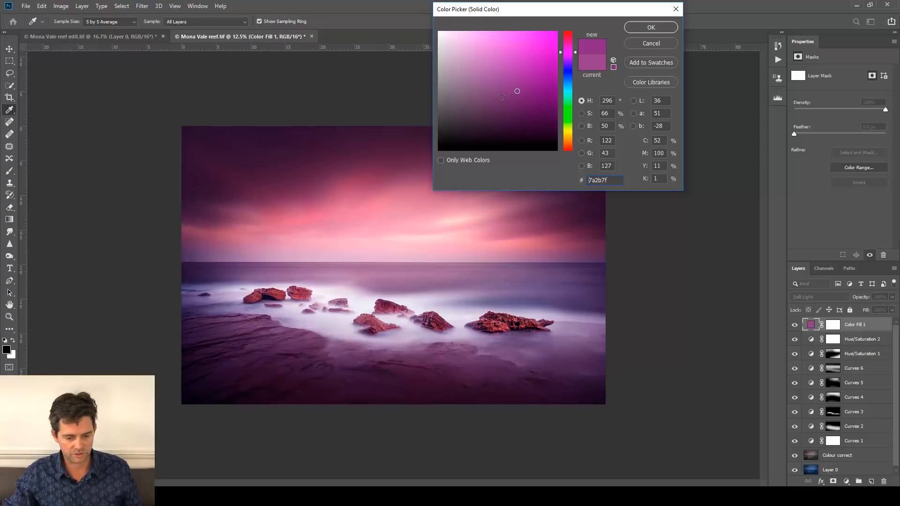
pyautogui.click(493, 91)
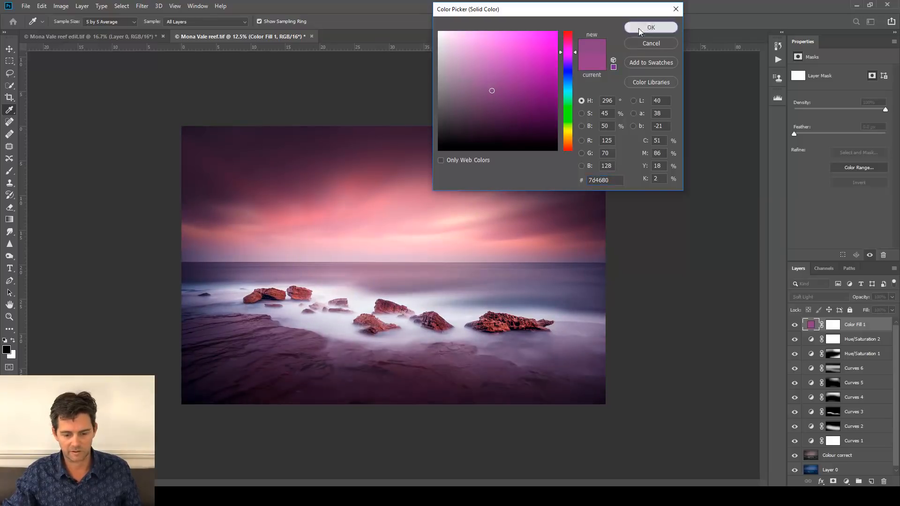
pyautogui.click(651, 27)
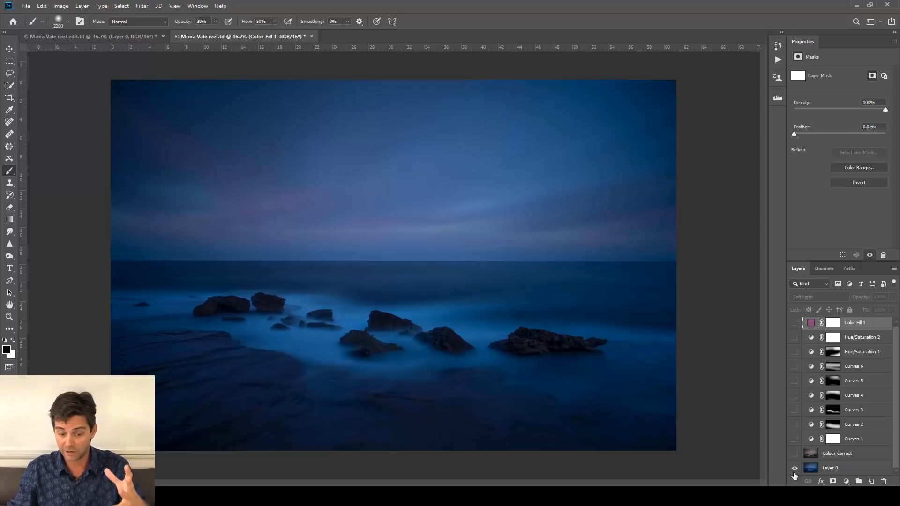
pyautogui.moveTo(795, 469)
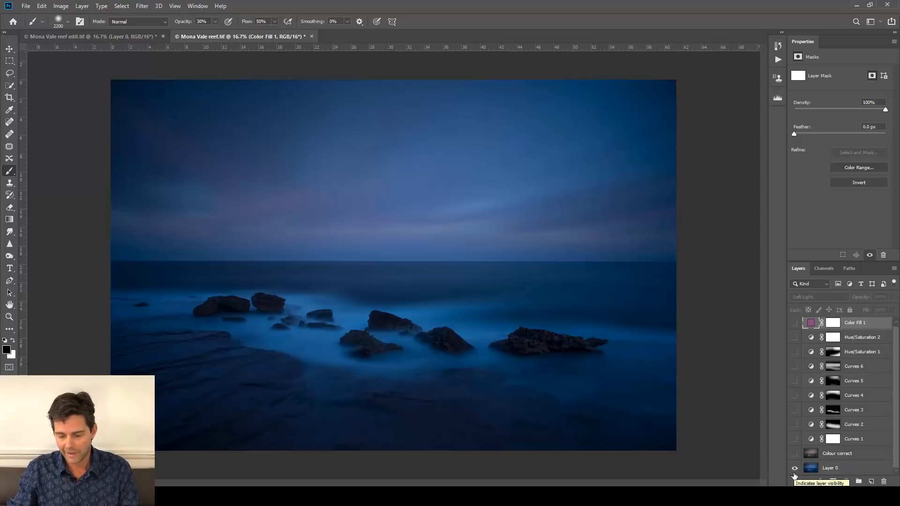